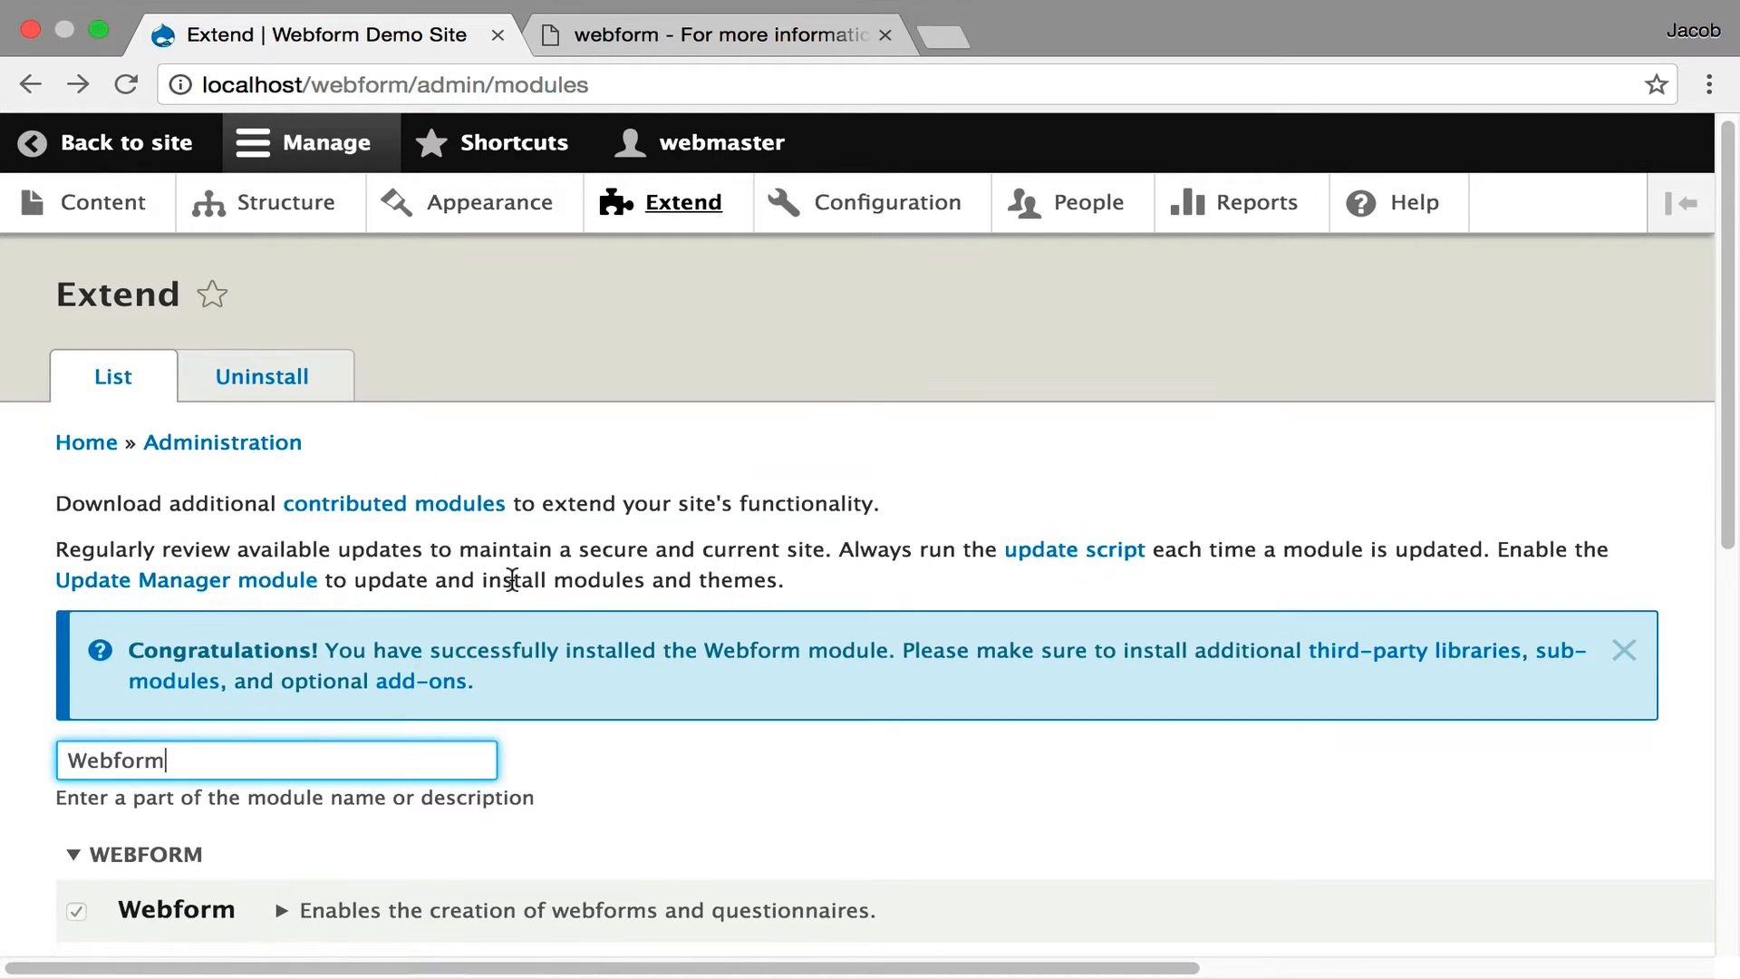
- Reach the External Libraries help section showing the drush webform-libraries-download command and library list
{"action": "scroll", "scroll_direction": "down", "scroll_amount": 3}
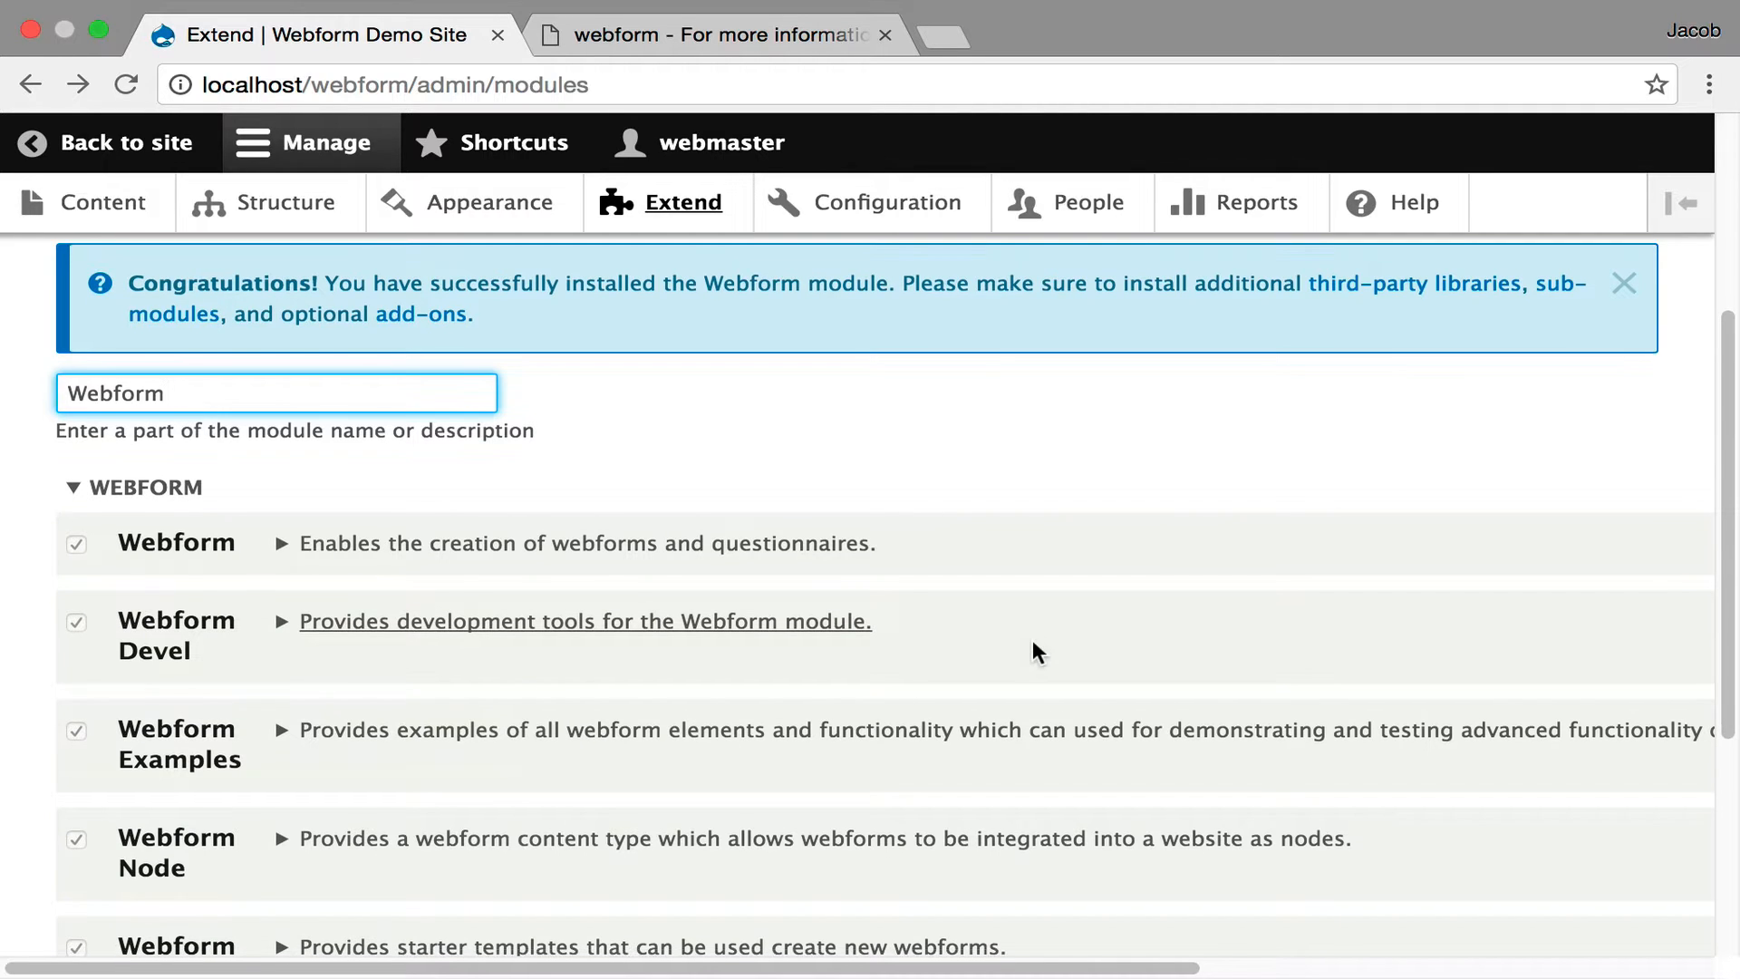
{"action": "scroll", "scroll_direction": "down", "scroll_amount": 3}
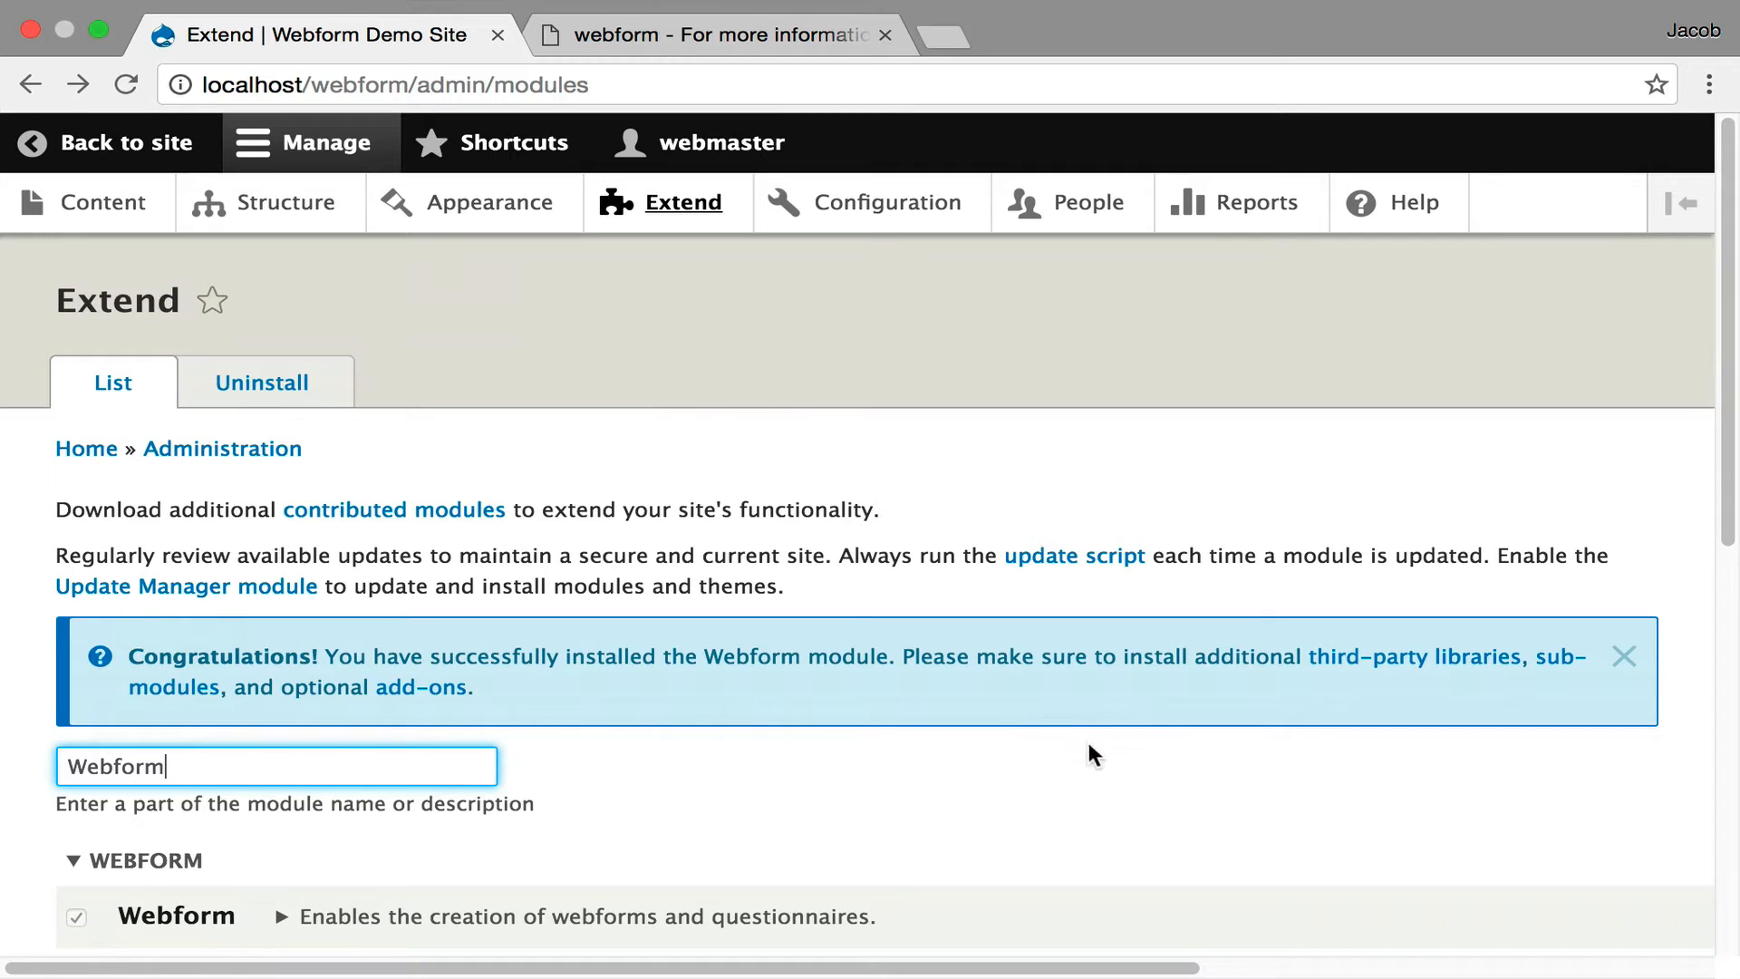
{"action": "mouse_move", "coordinate": [1349, 667]}
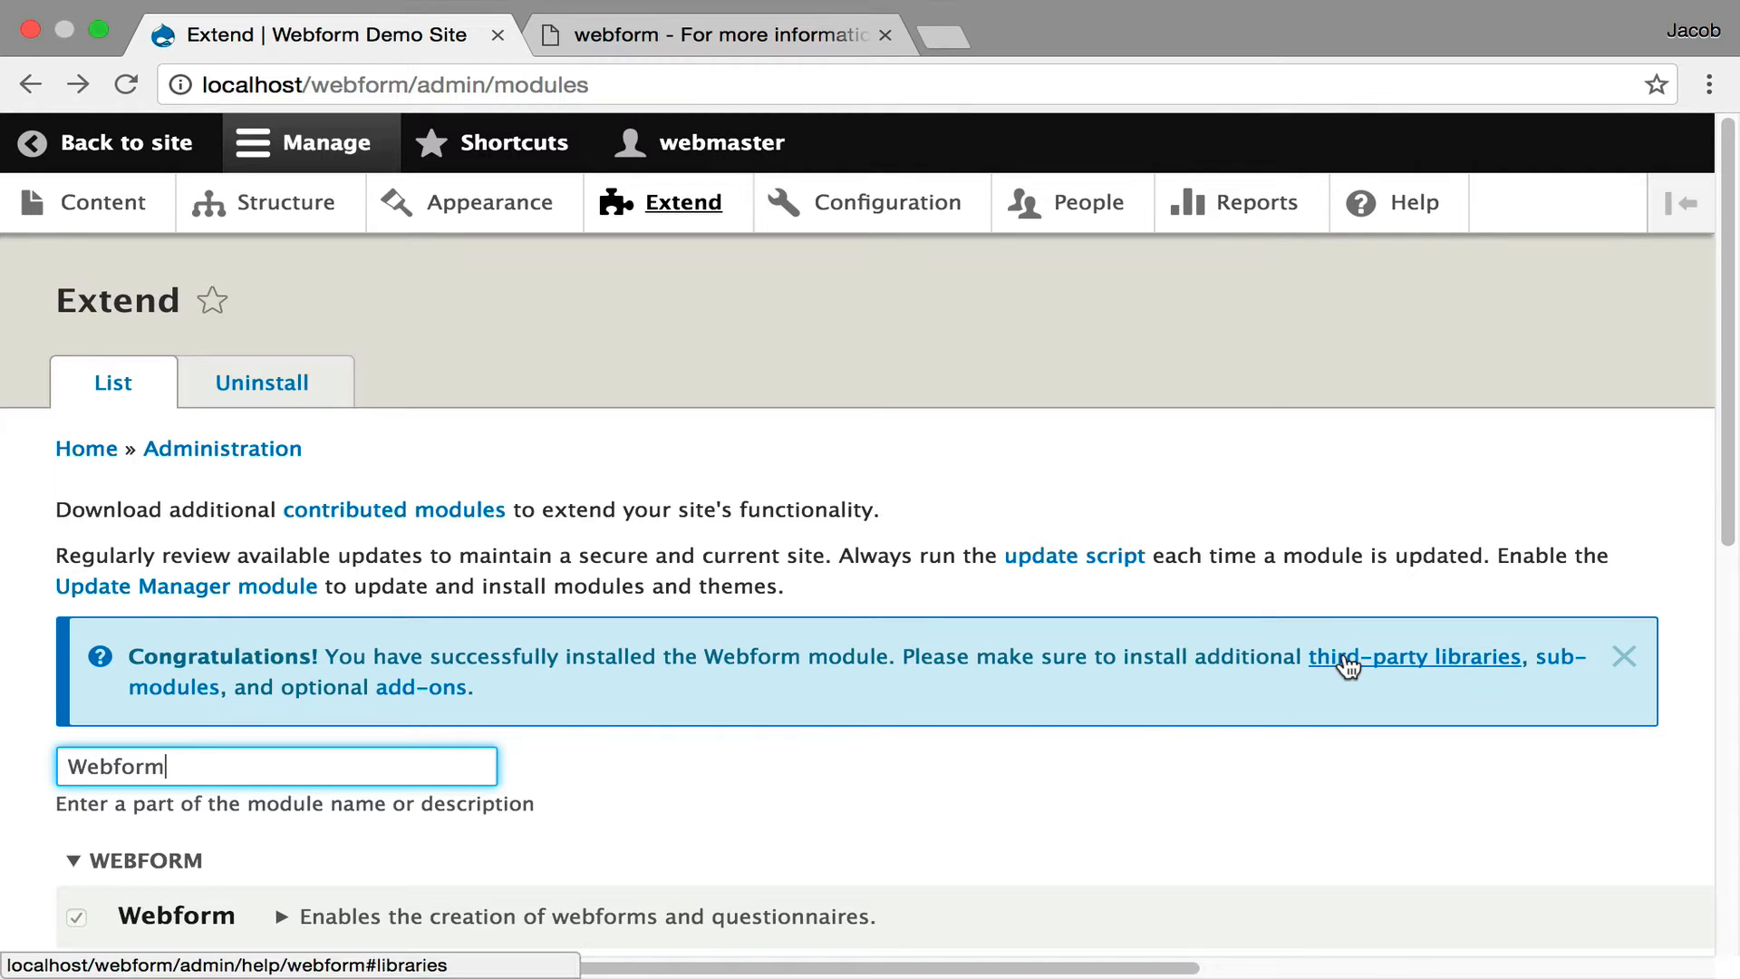
{"action": "left_click", "coordinate": [1414, 658]}
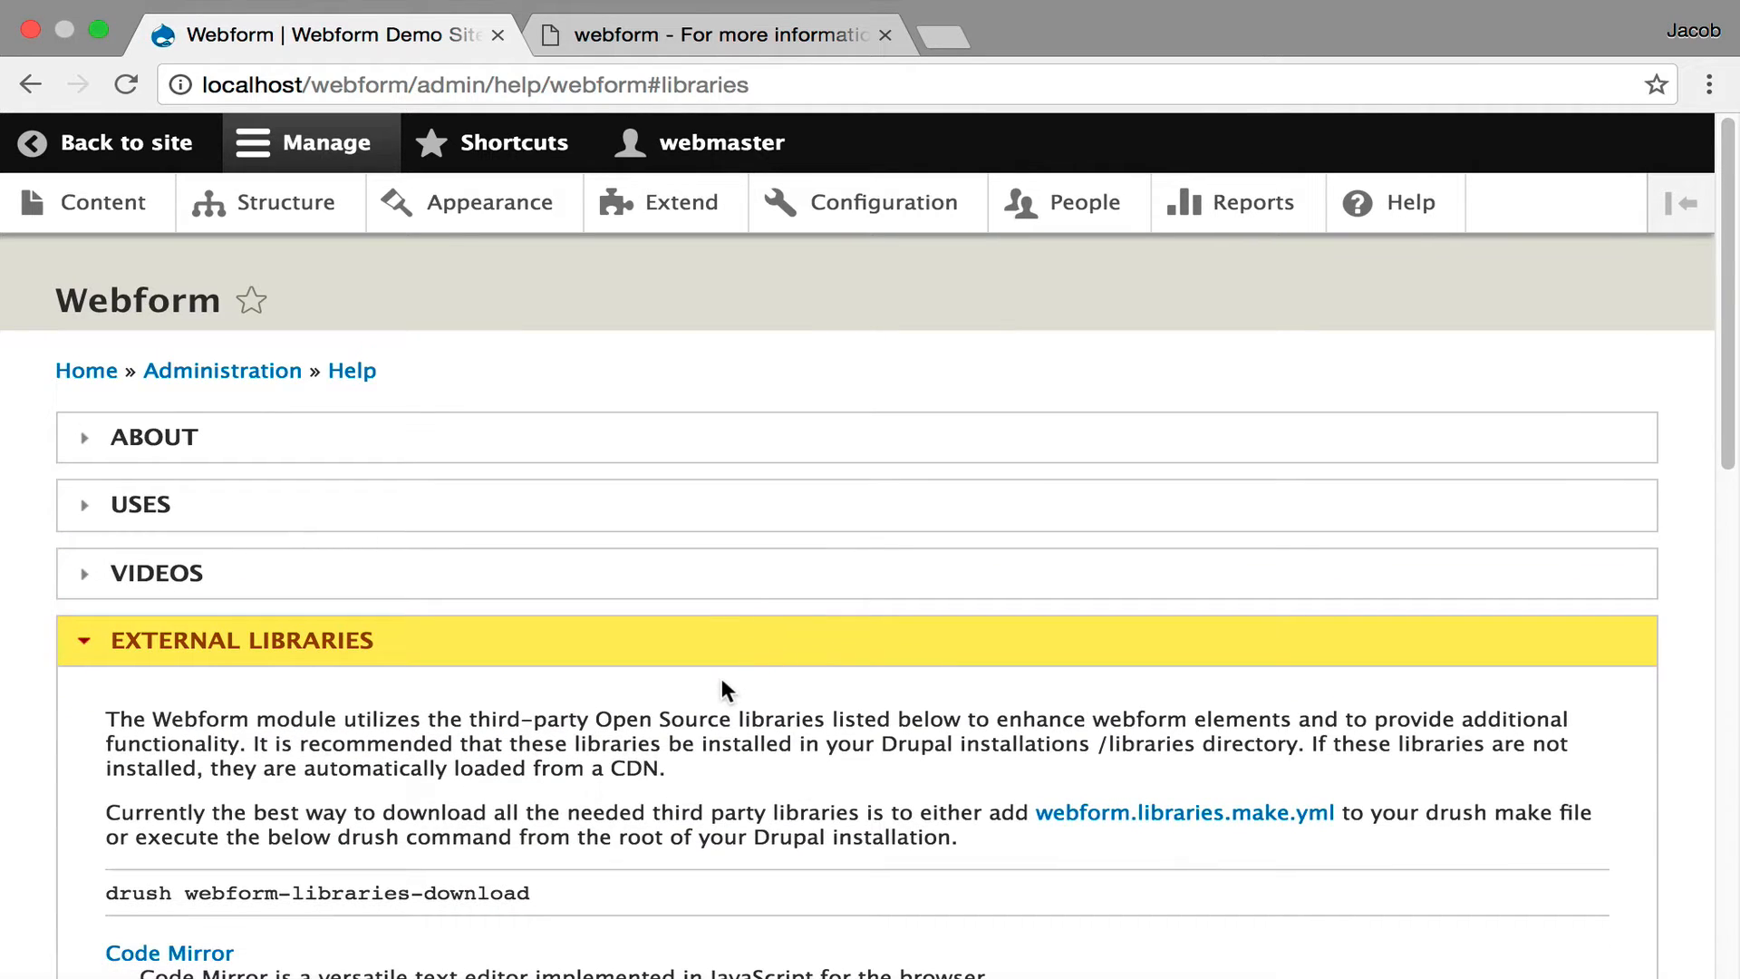
{"action": "scroll", "scroll_direction": "down", "scroll_amount": 3}
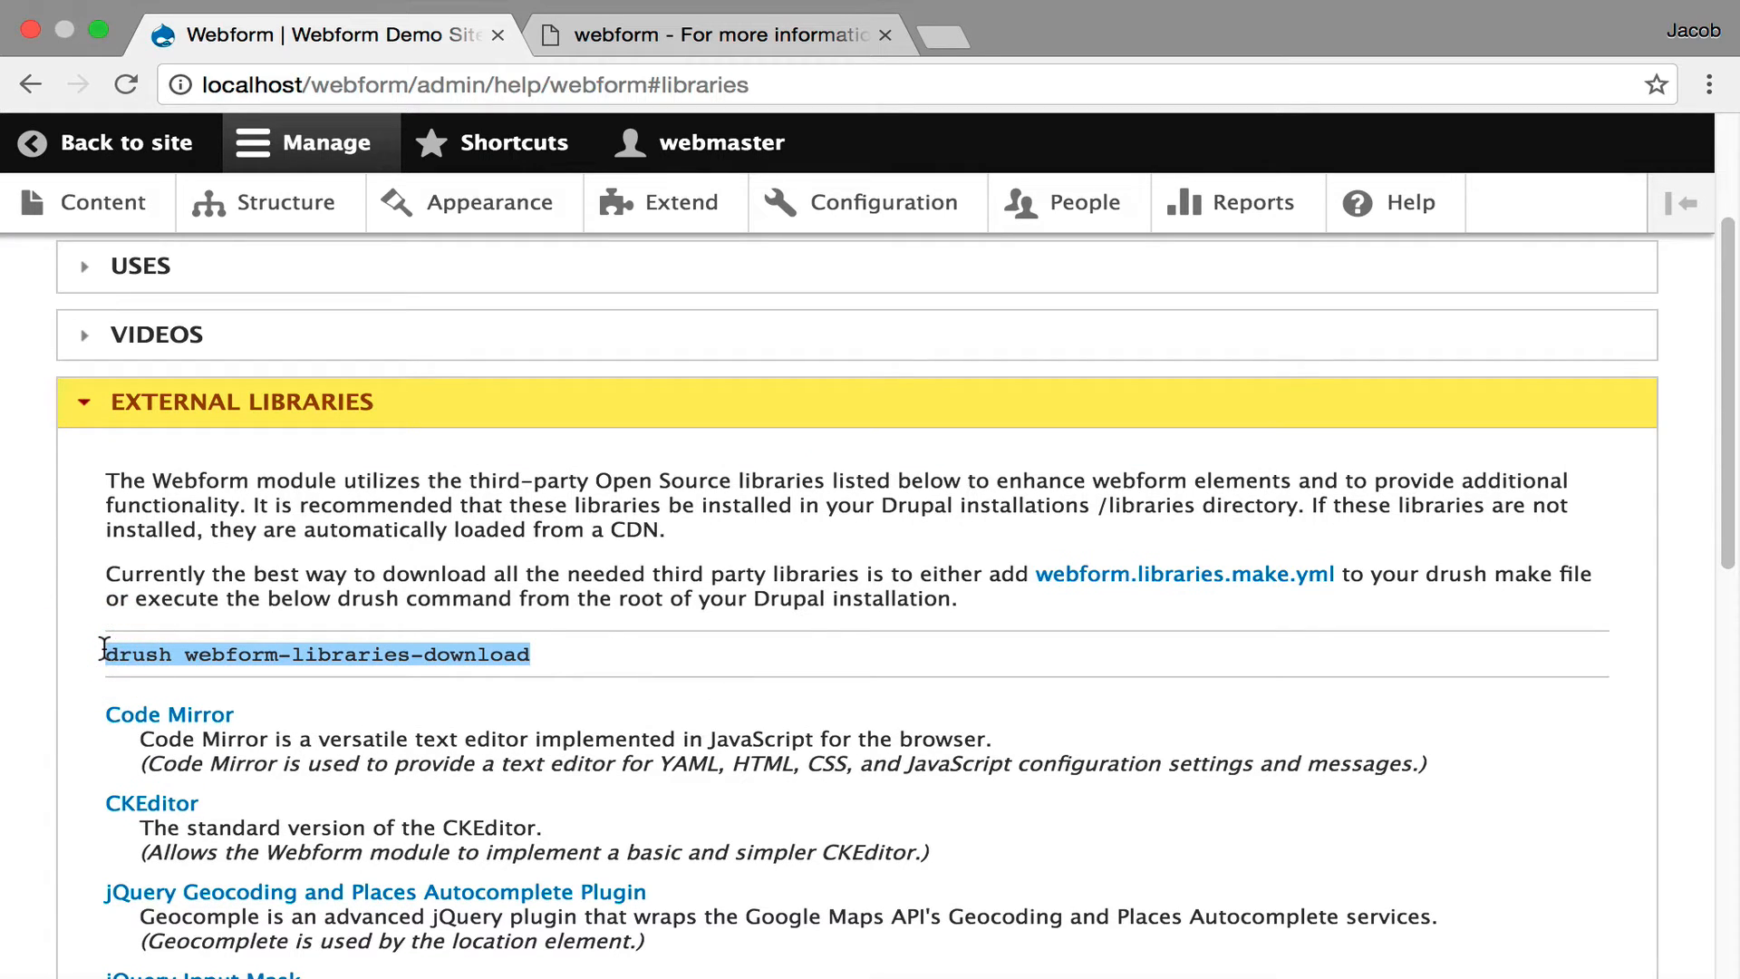
{"action": "scroll", "scroll_direction": "down", "scroll_amount": 3}
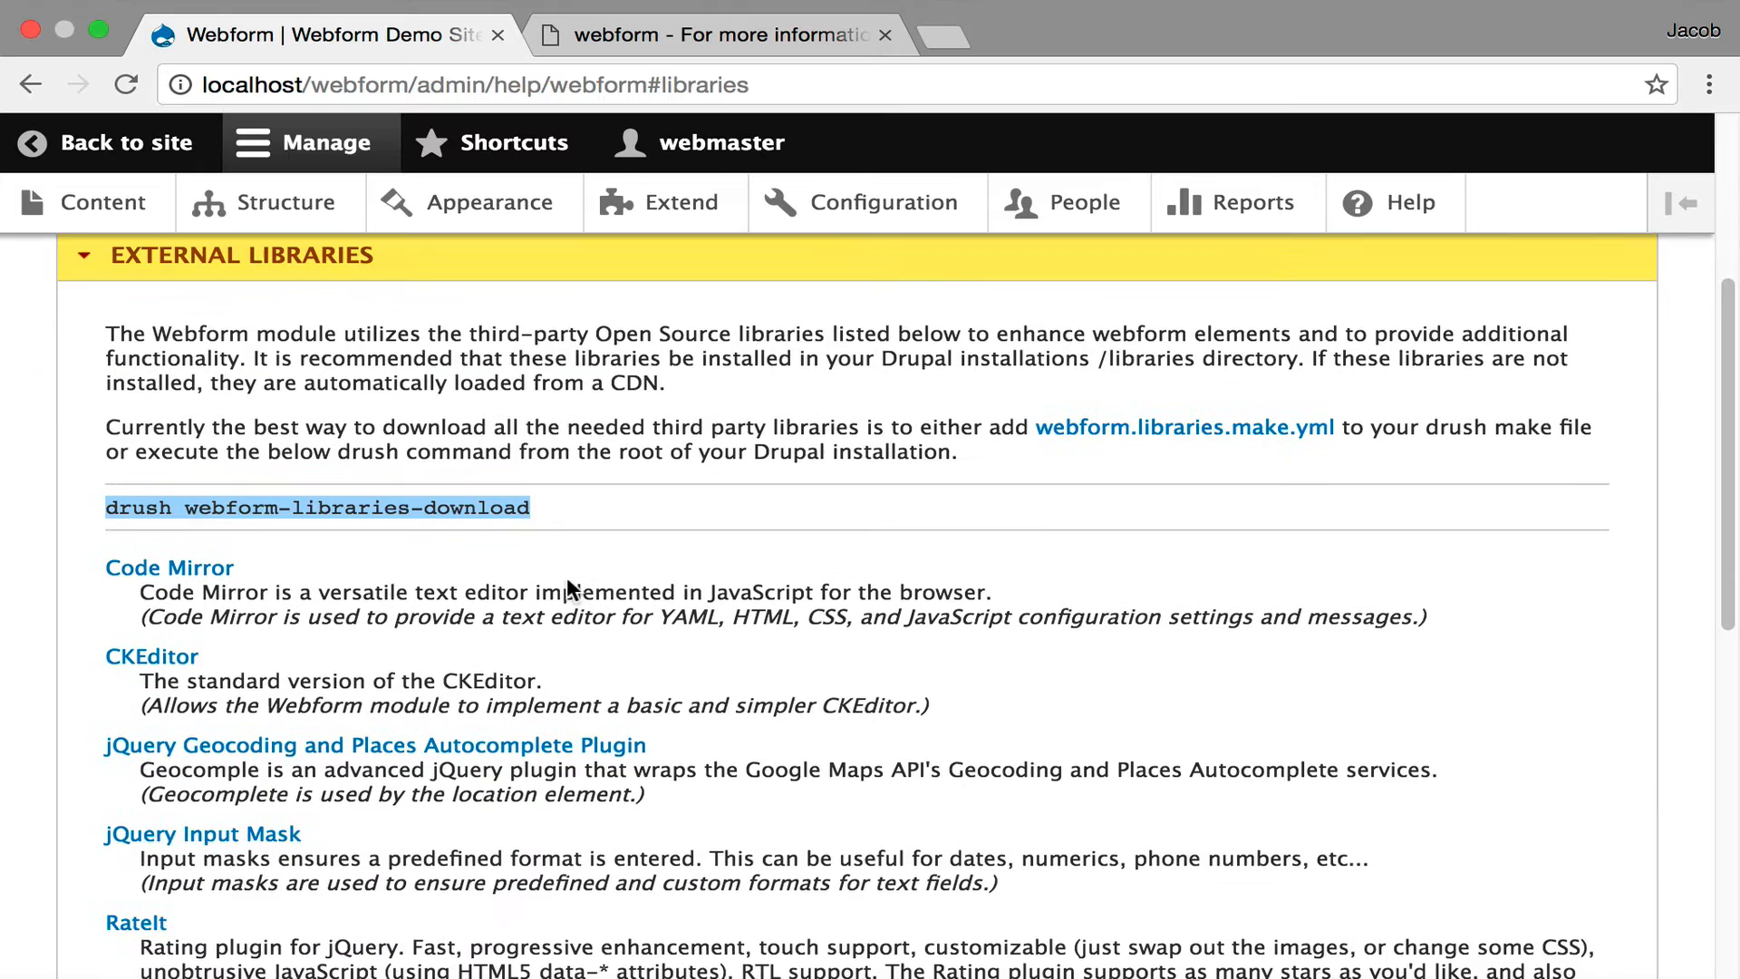
{"action": "scroll", "scroll_direction": "down", "scroll_amount": 3}
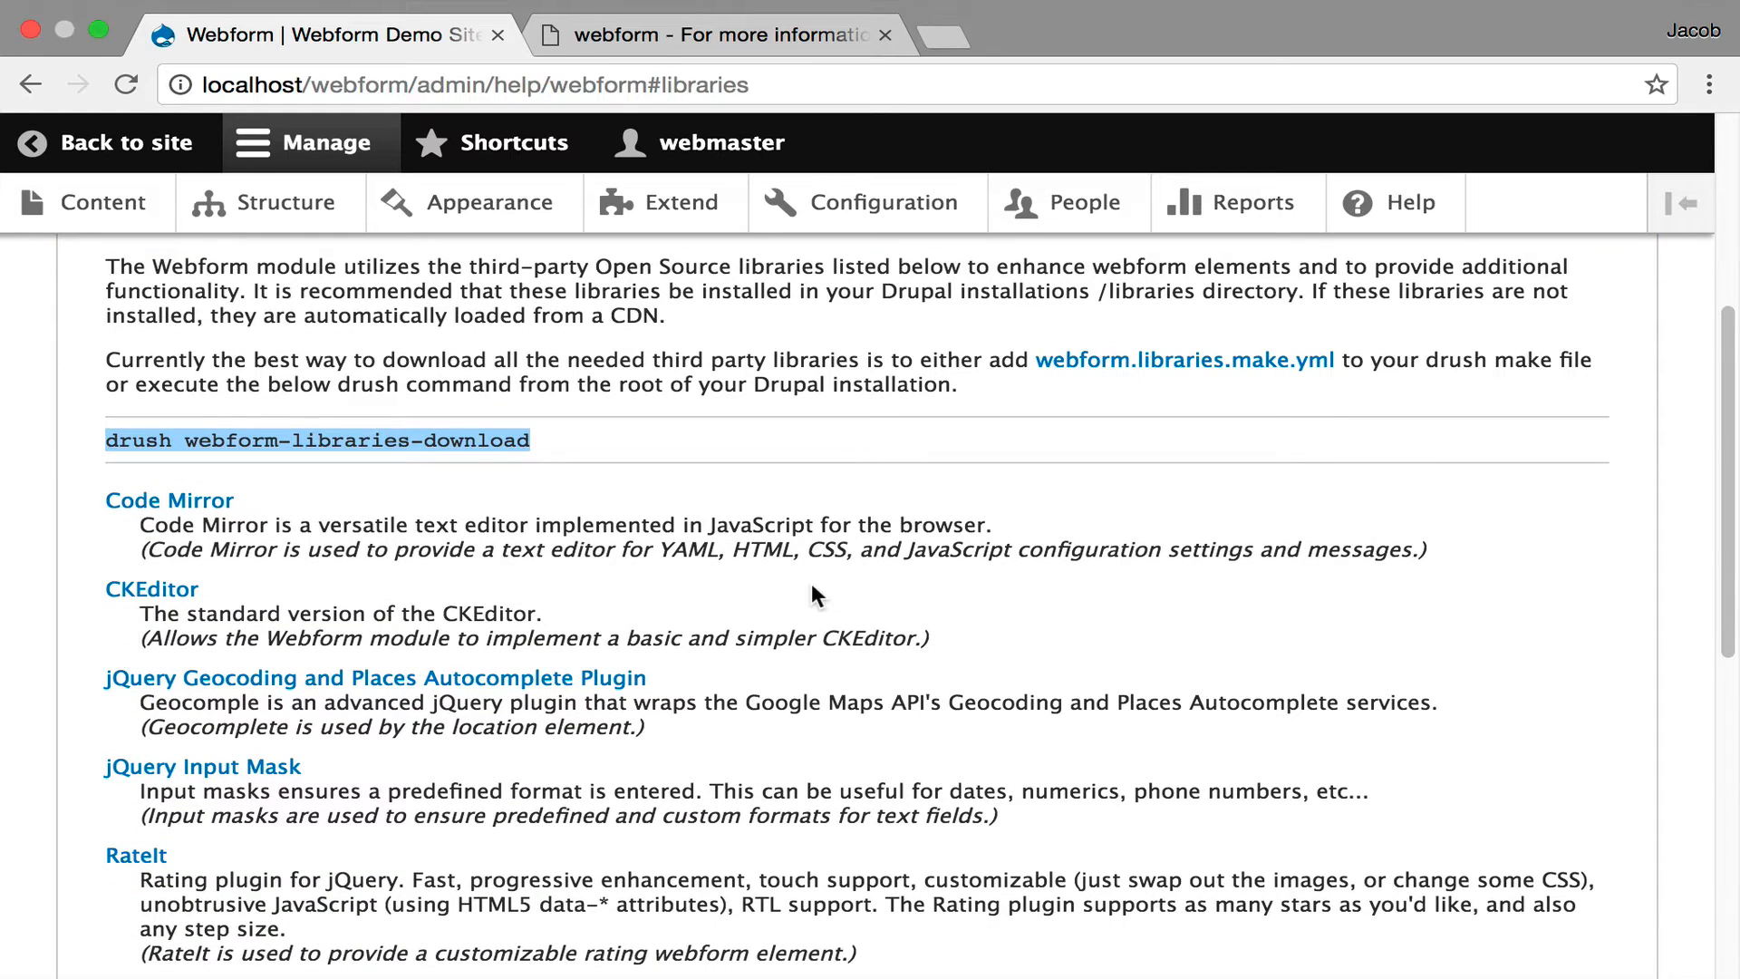
{"action": "scroll", "scroll_direction": "down", "scroll_amount": 3}
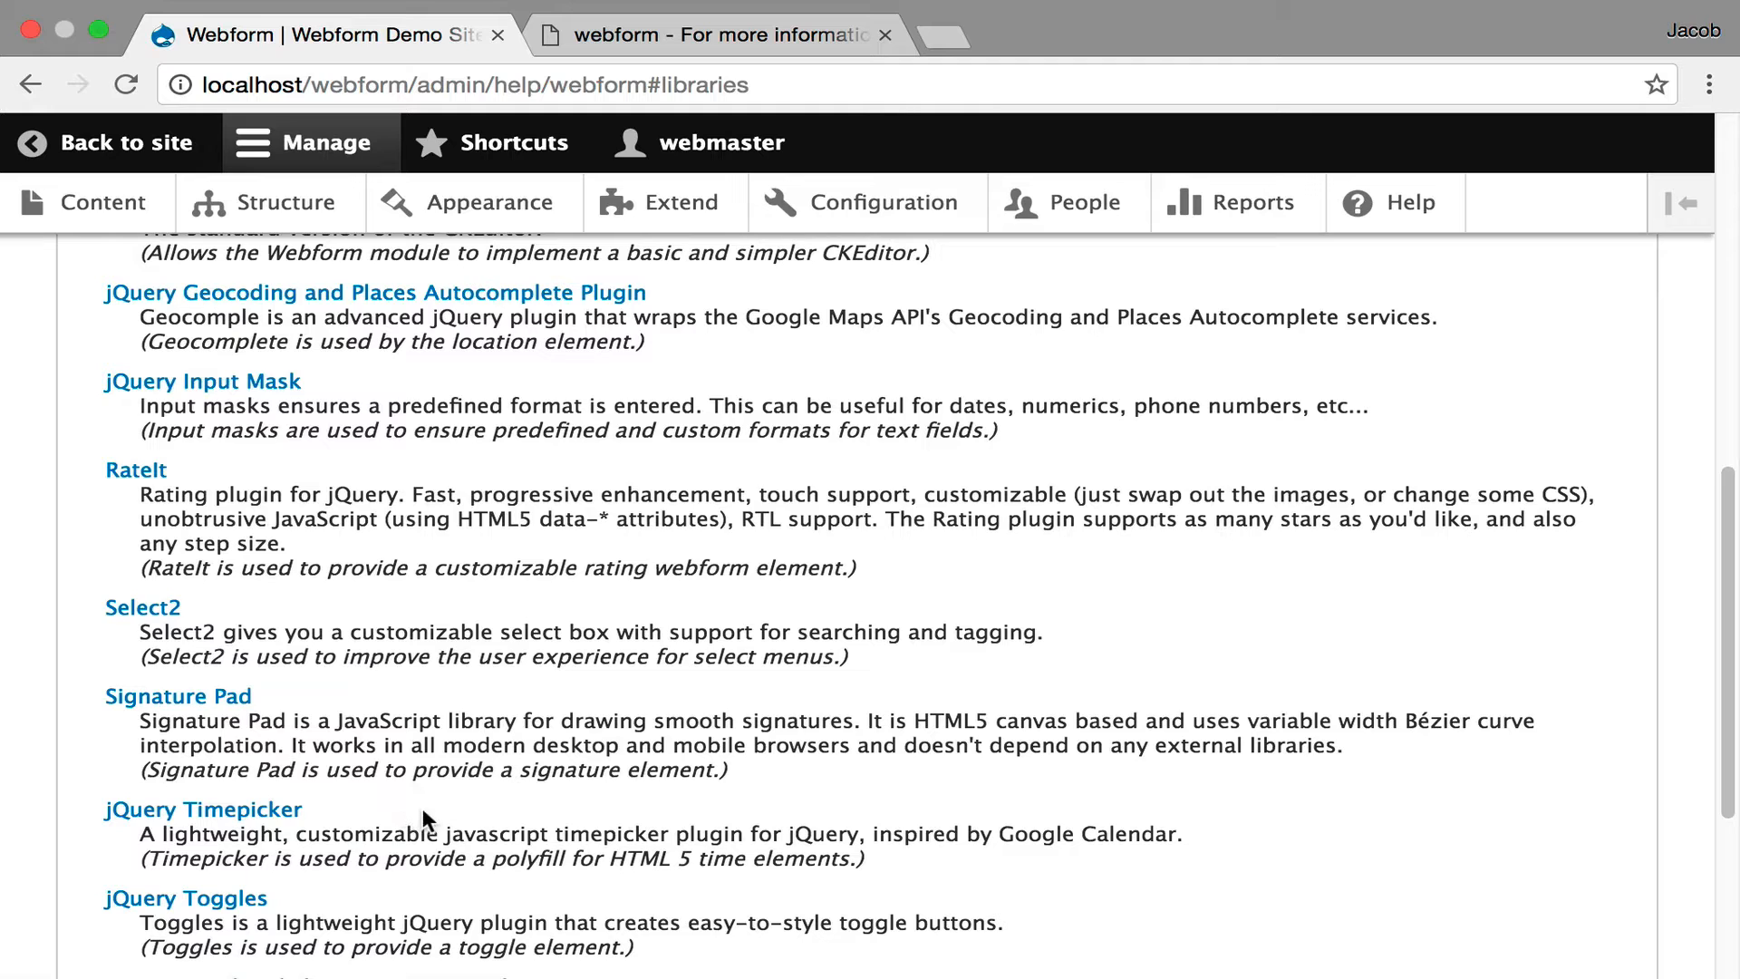
{"action": "mouse_move", "coordinate": [598, 845]}
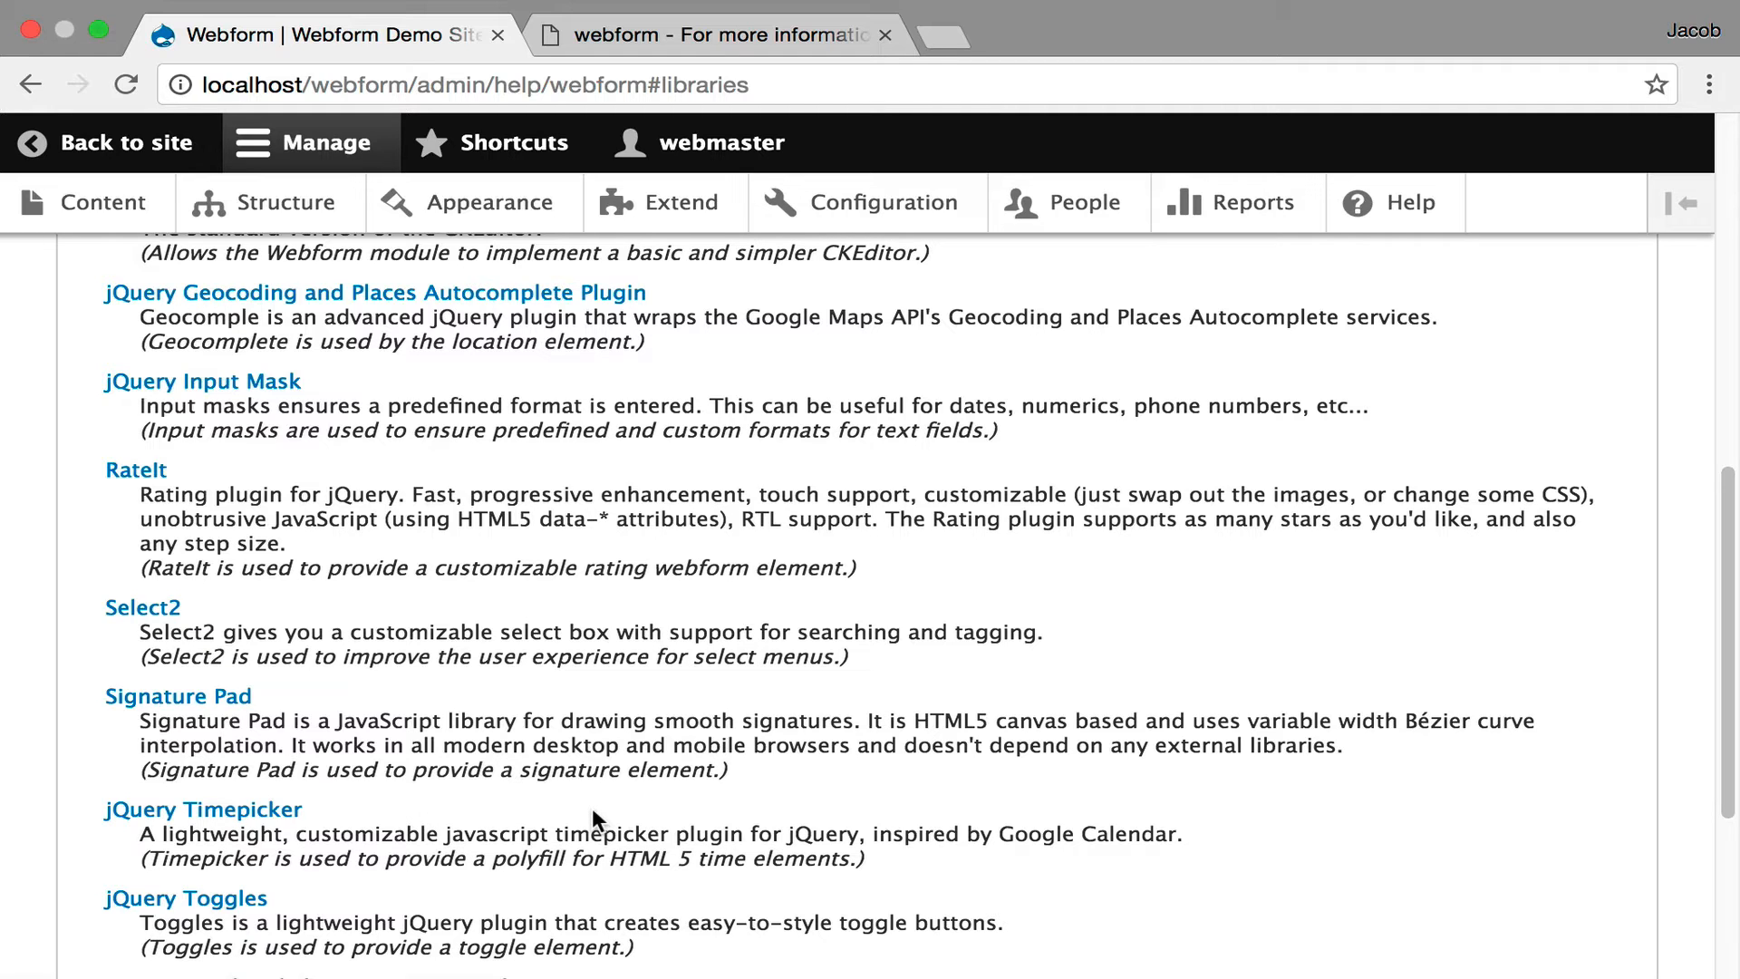
{"action": "mouse_move", "coordinate": [584, 615]}
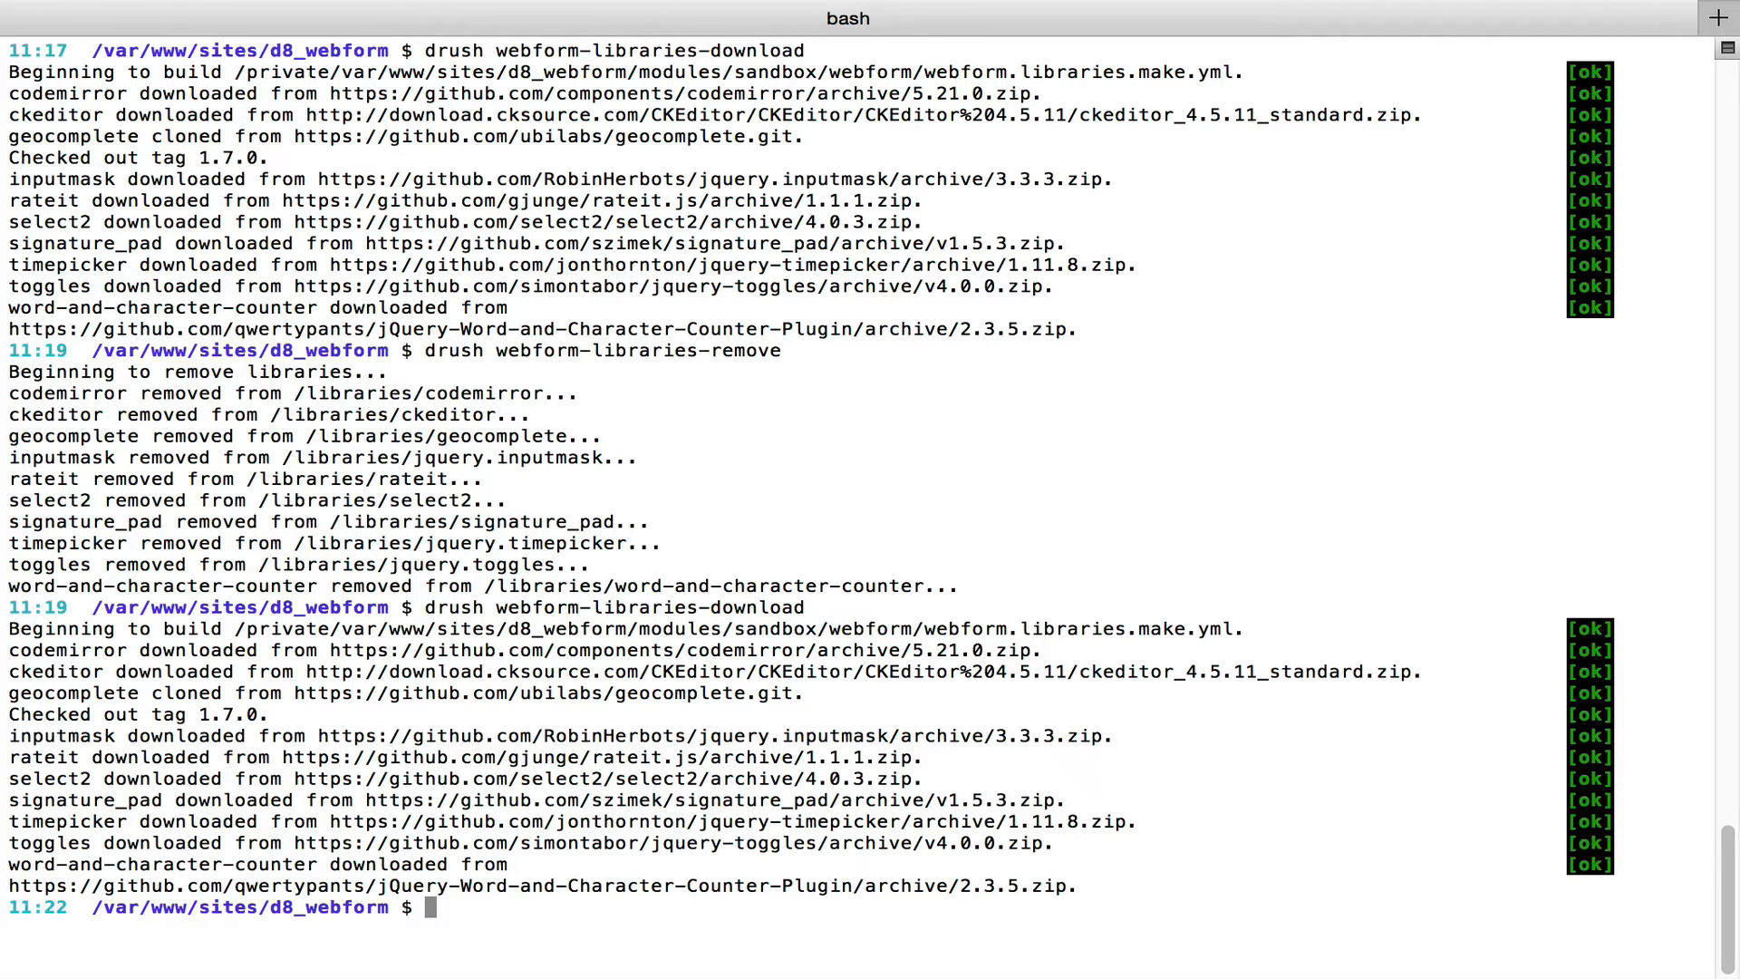
- Run drush webform-libraries-download to fetch codemirror, ckeditor, select2 and the other libraries
{"action": "type", "text": "drush webform-libraries-dow"}
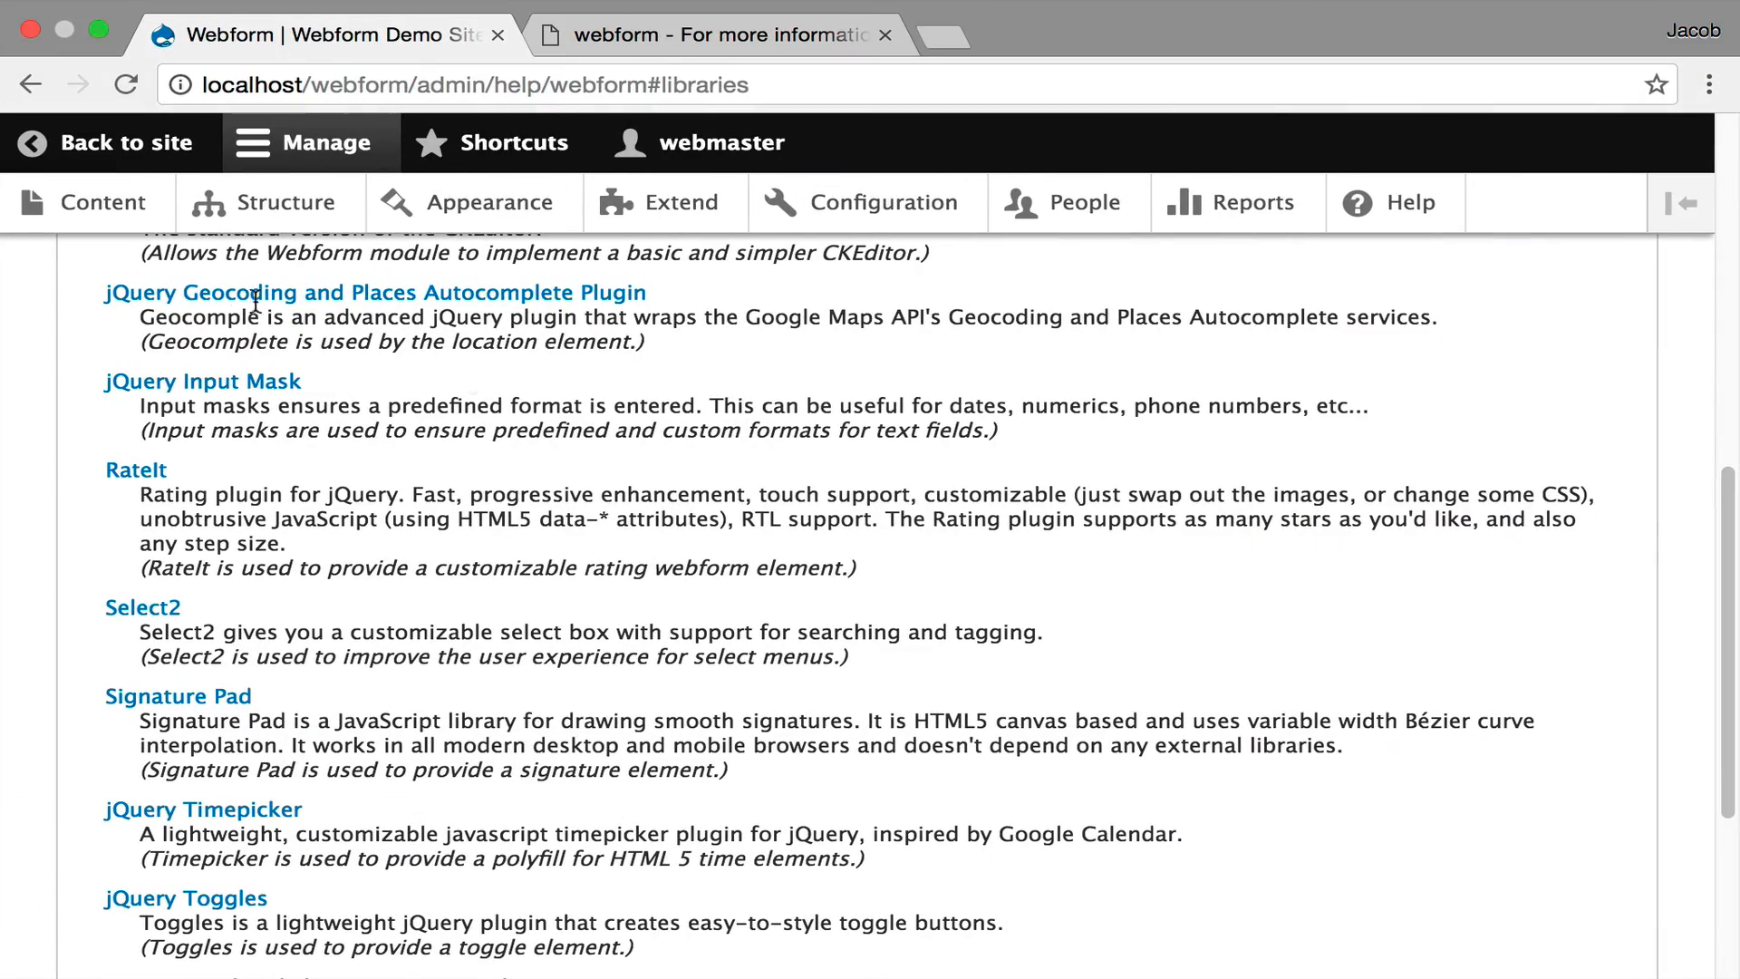
- View the Status report's Webform CDN library warnings and follow 'Disable CDN warning' to Webform settings
{"action": "left_click", "coordinate": [1254, 203]}
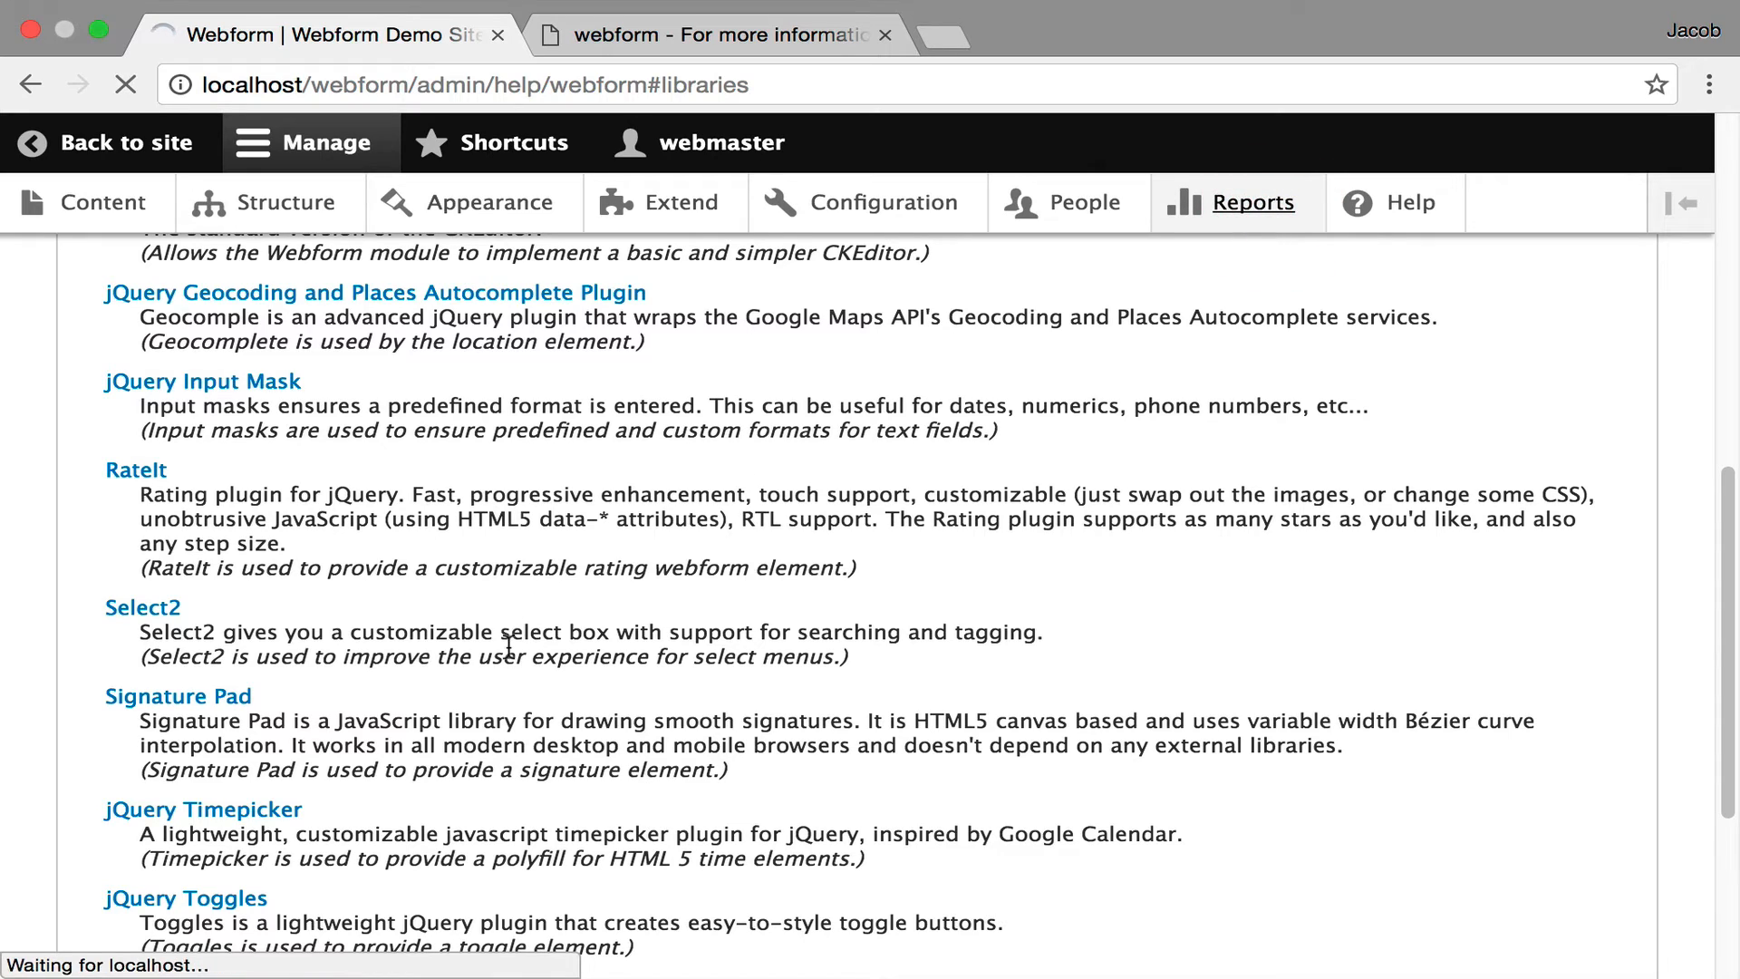
{"action": "left_click", "coordinate": [1255, 203]}
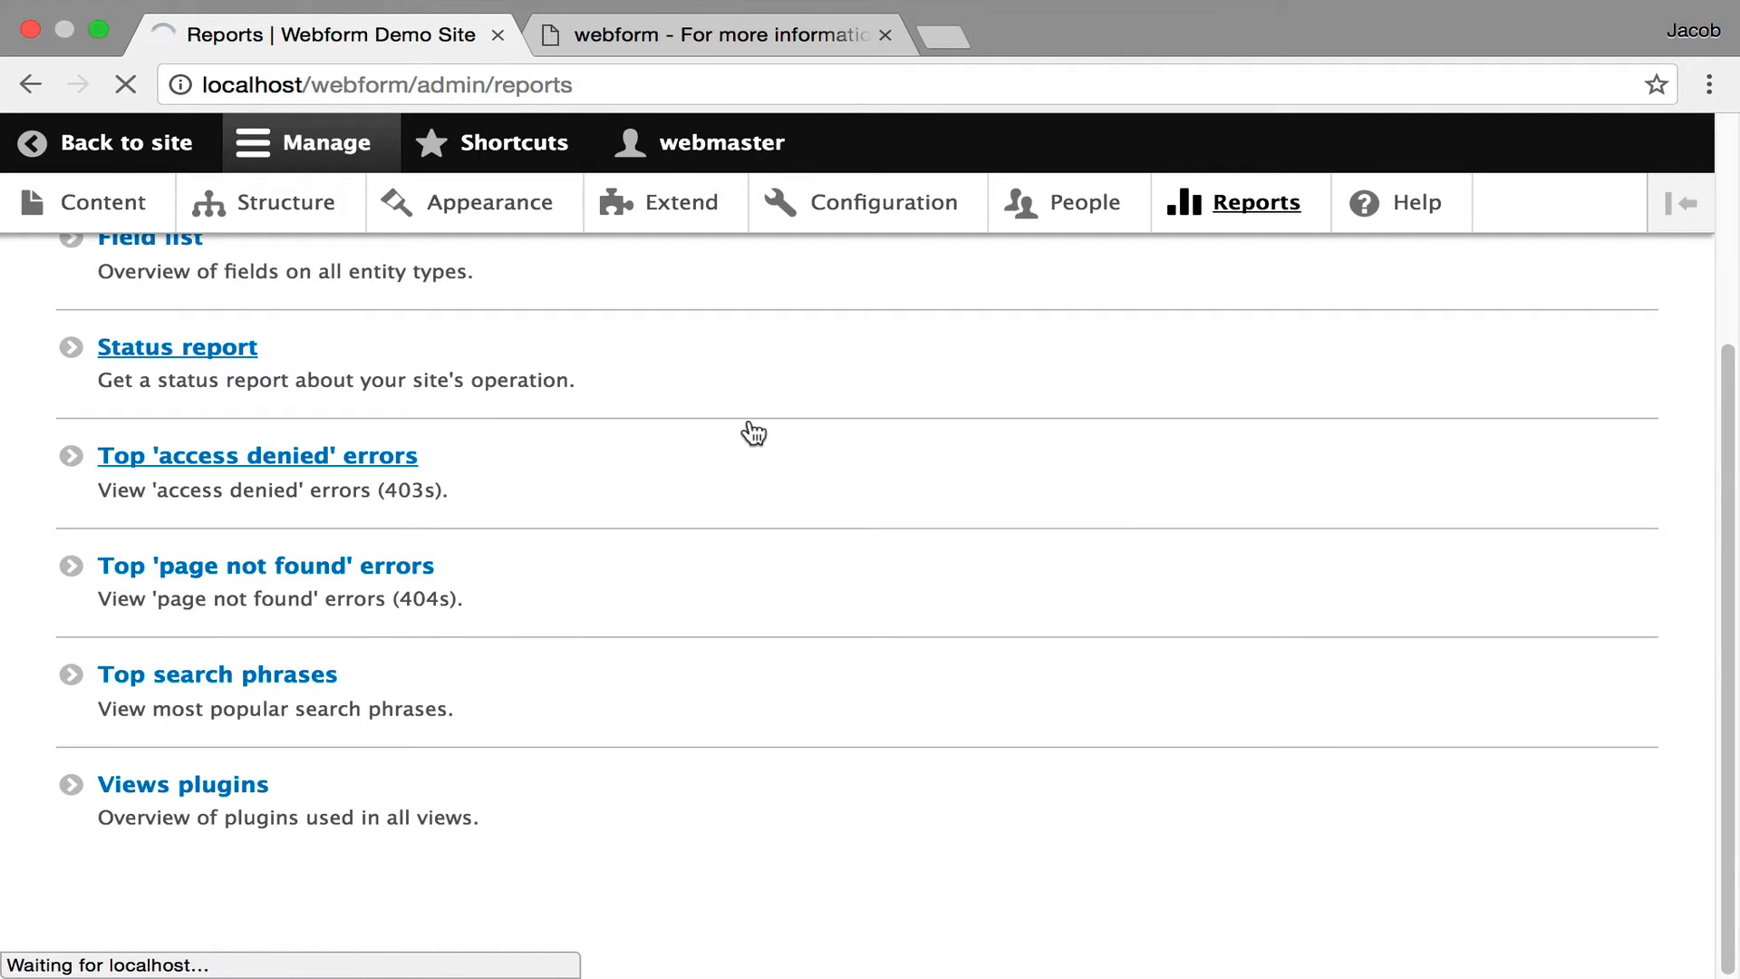
{"action": "left_click", "coordinate": [178, 347]}
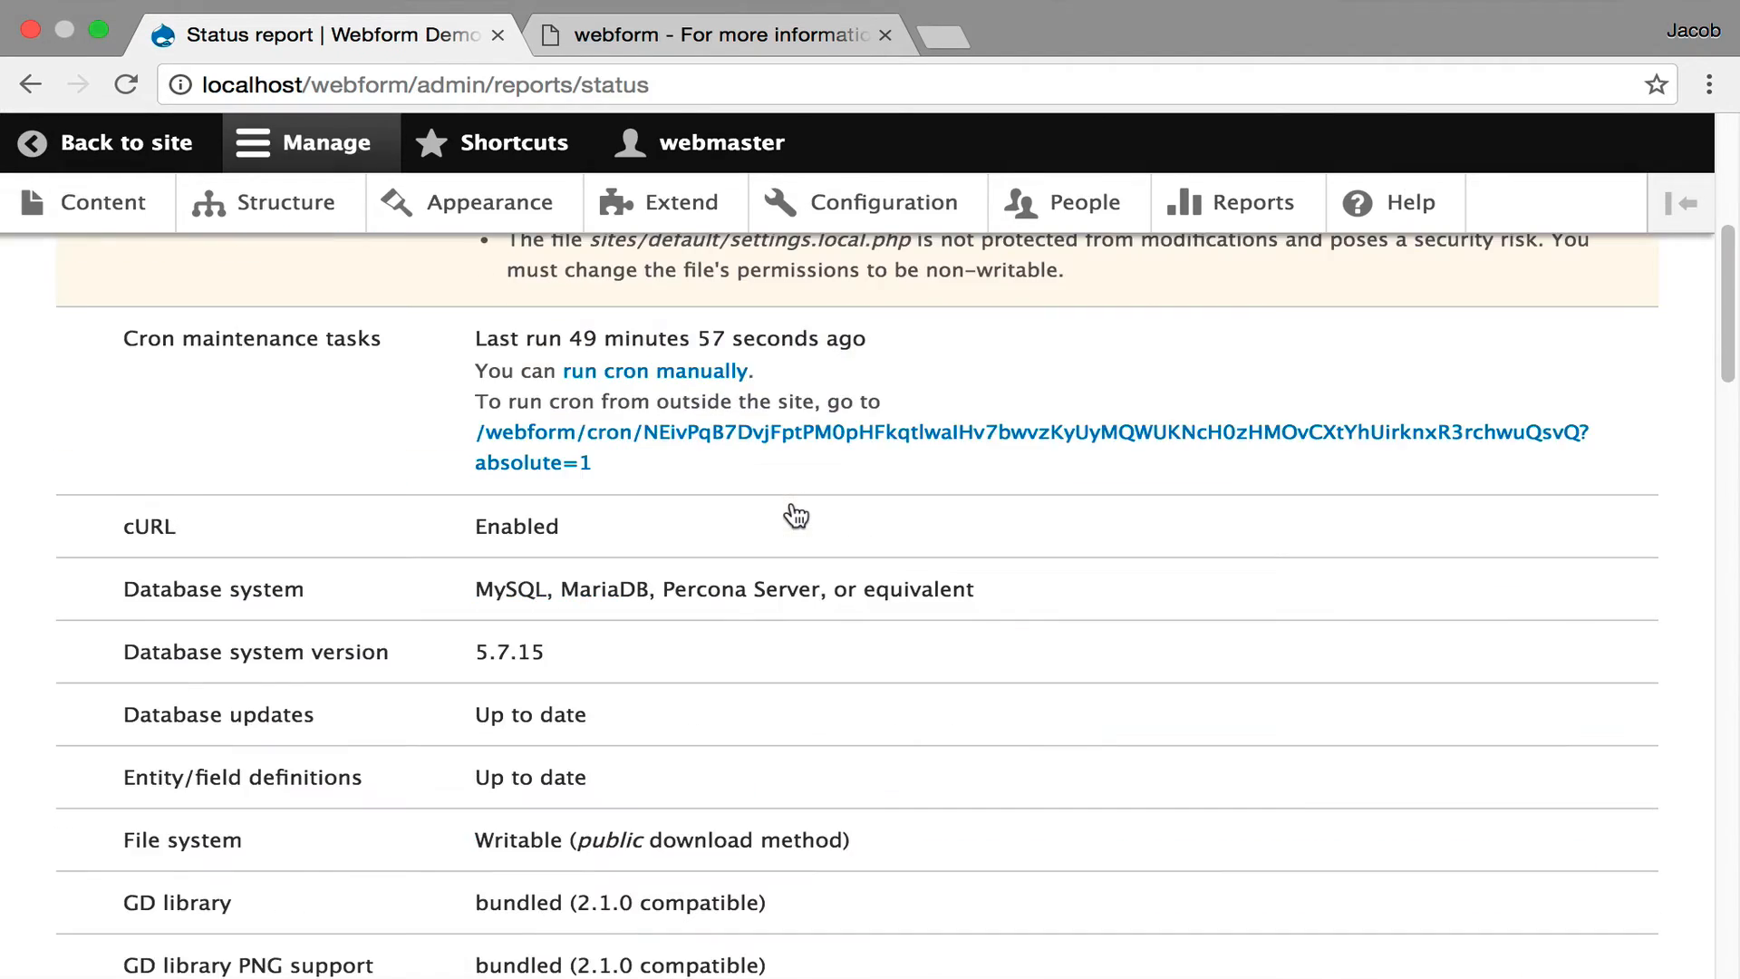
{"action": "scroll", "scroll_direction": "down", "scroll_amount": 3}
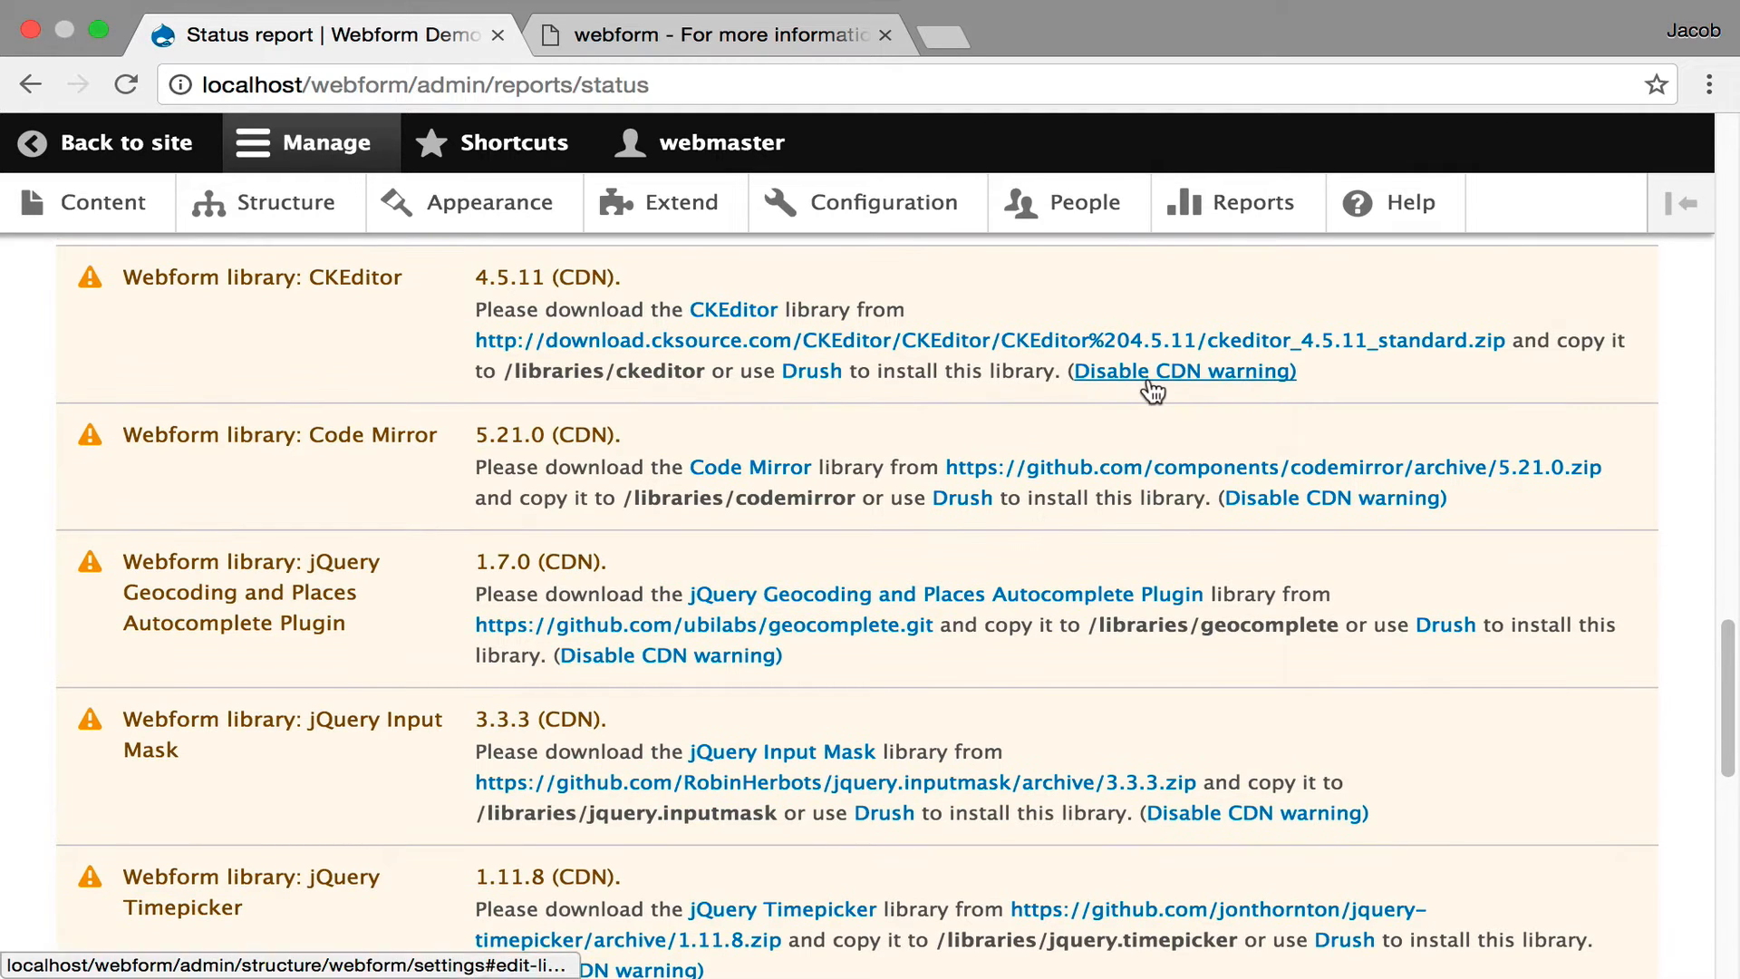
{"action": "left_click", "coordinate": [1185, 369]}
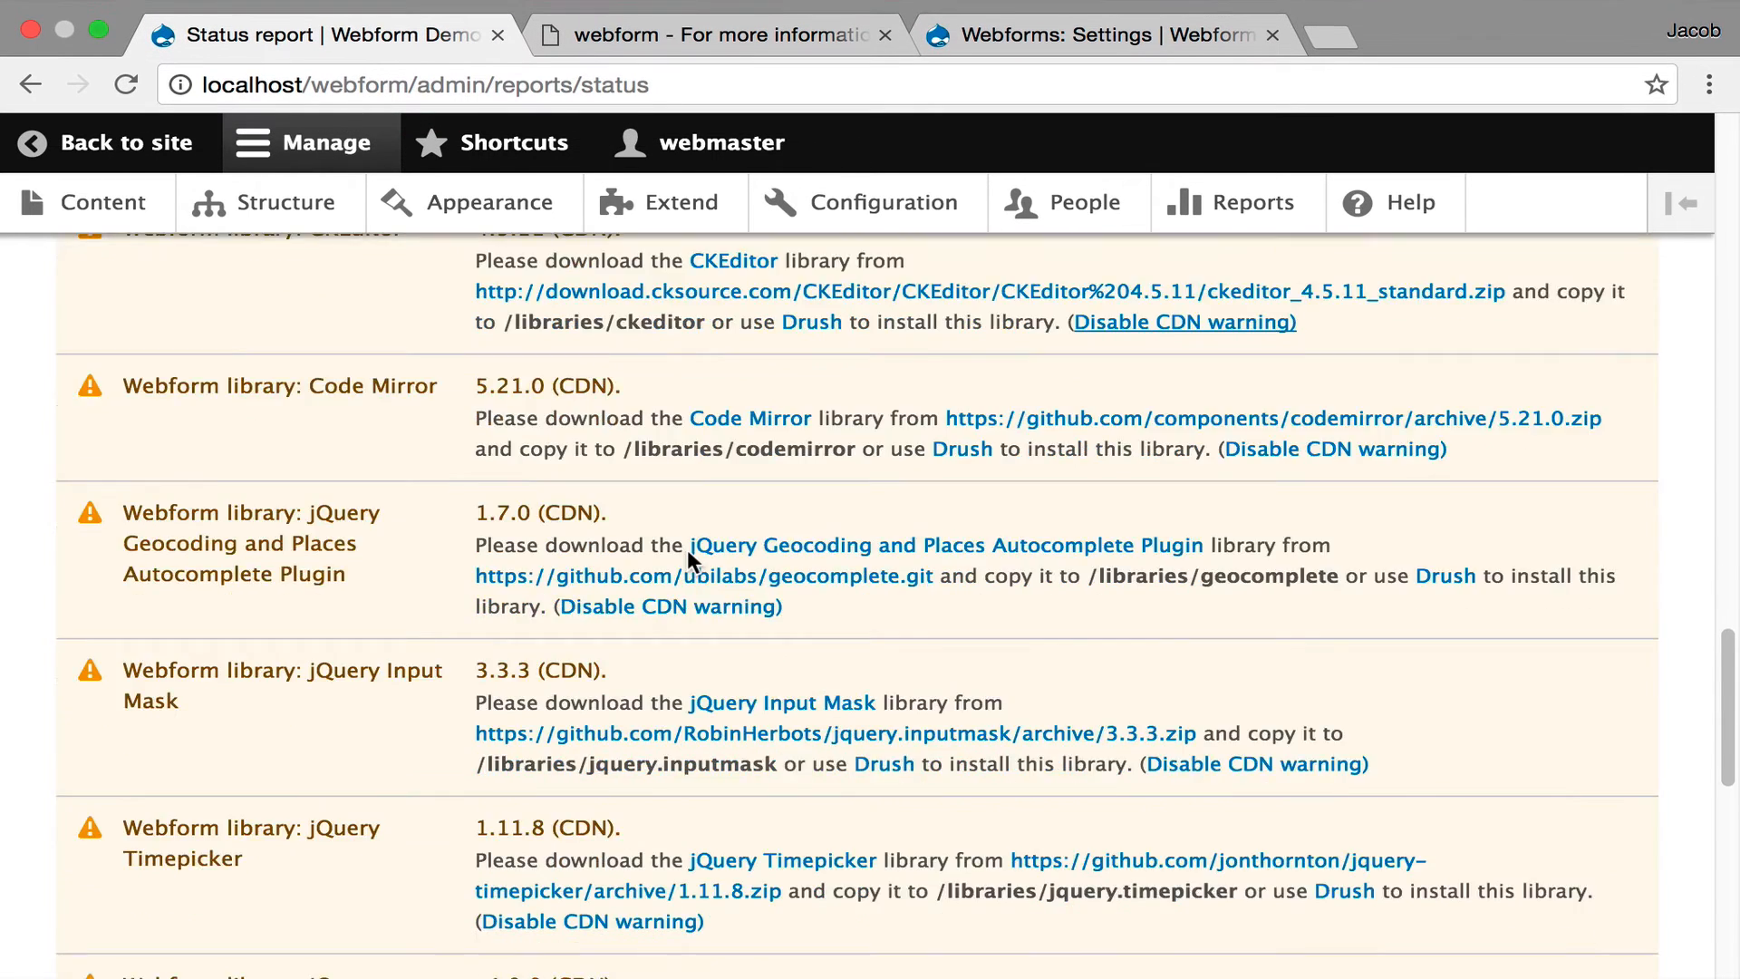
{"action": "scroll", "scroll_direction": "down", "scroll_amount": 3}
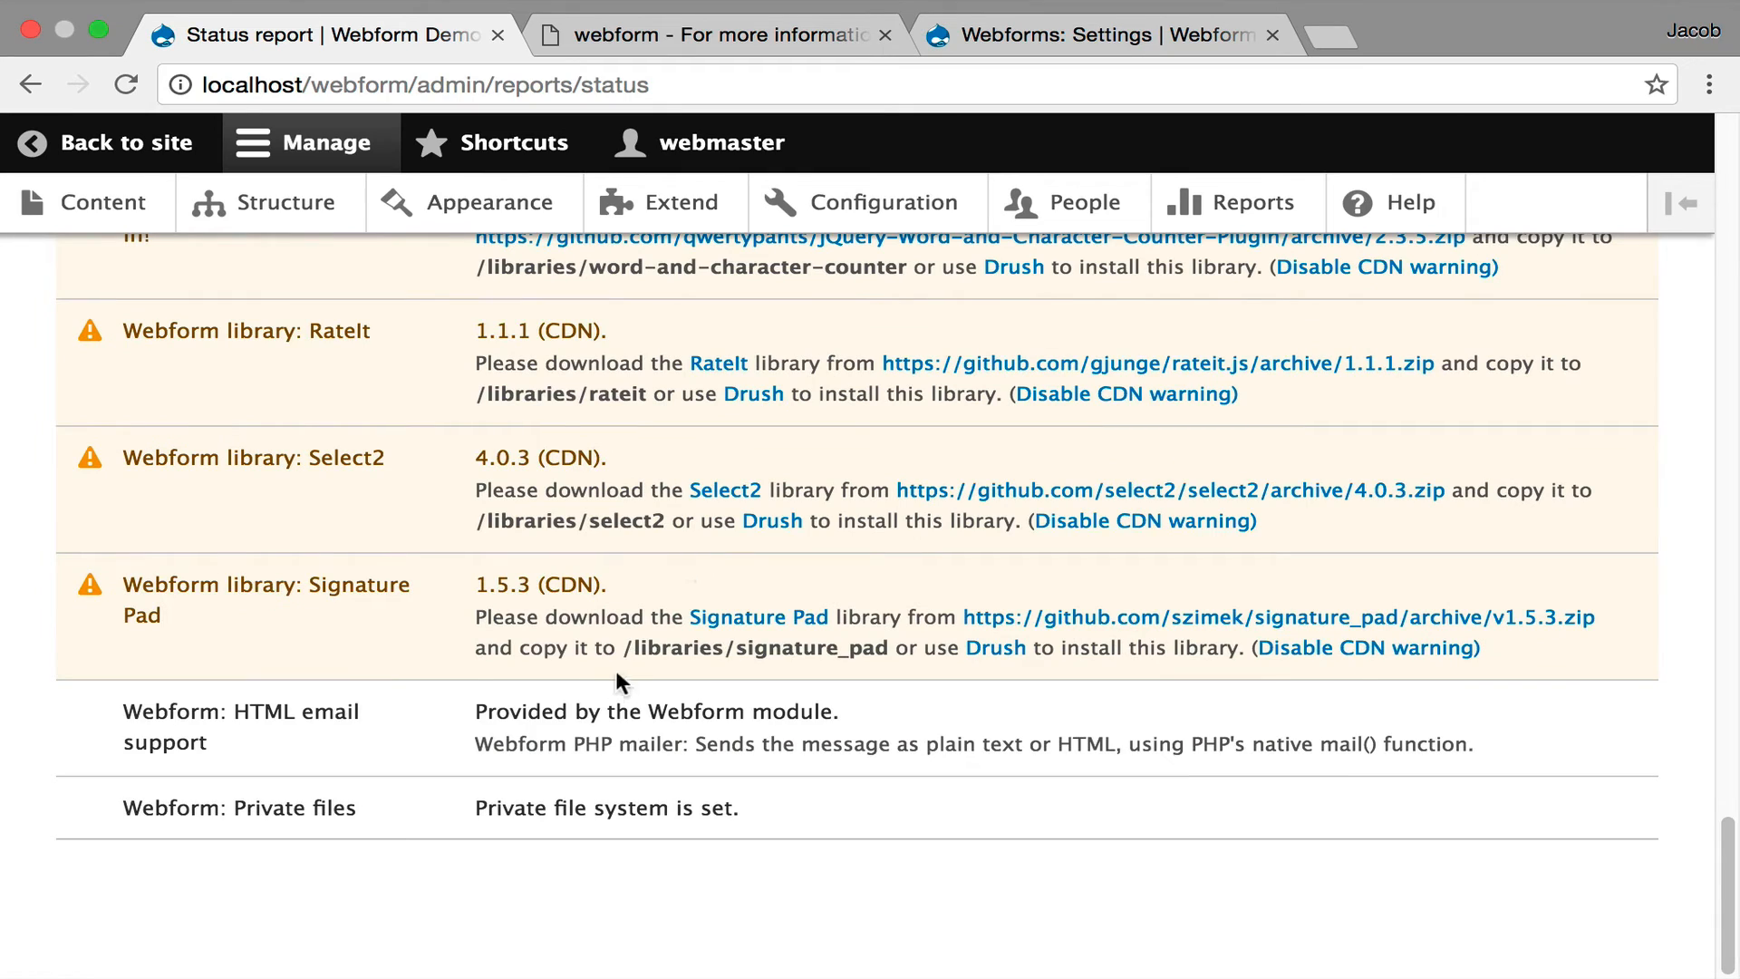
{"action": "mouse_move", "coordinate": [410, 729]}
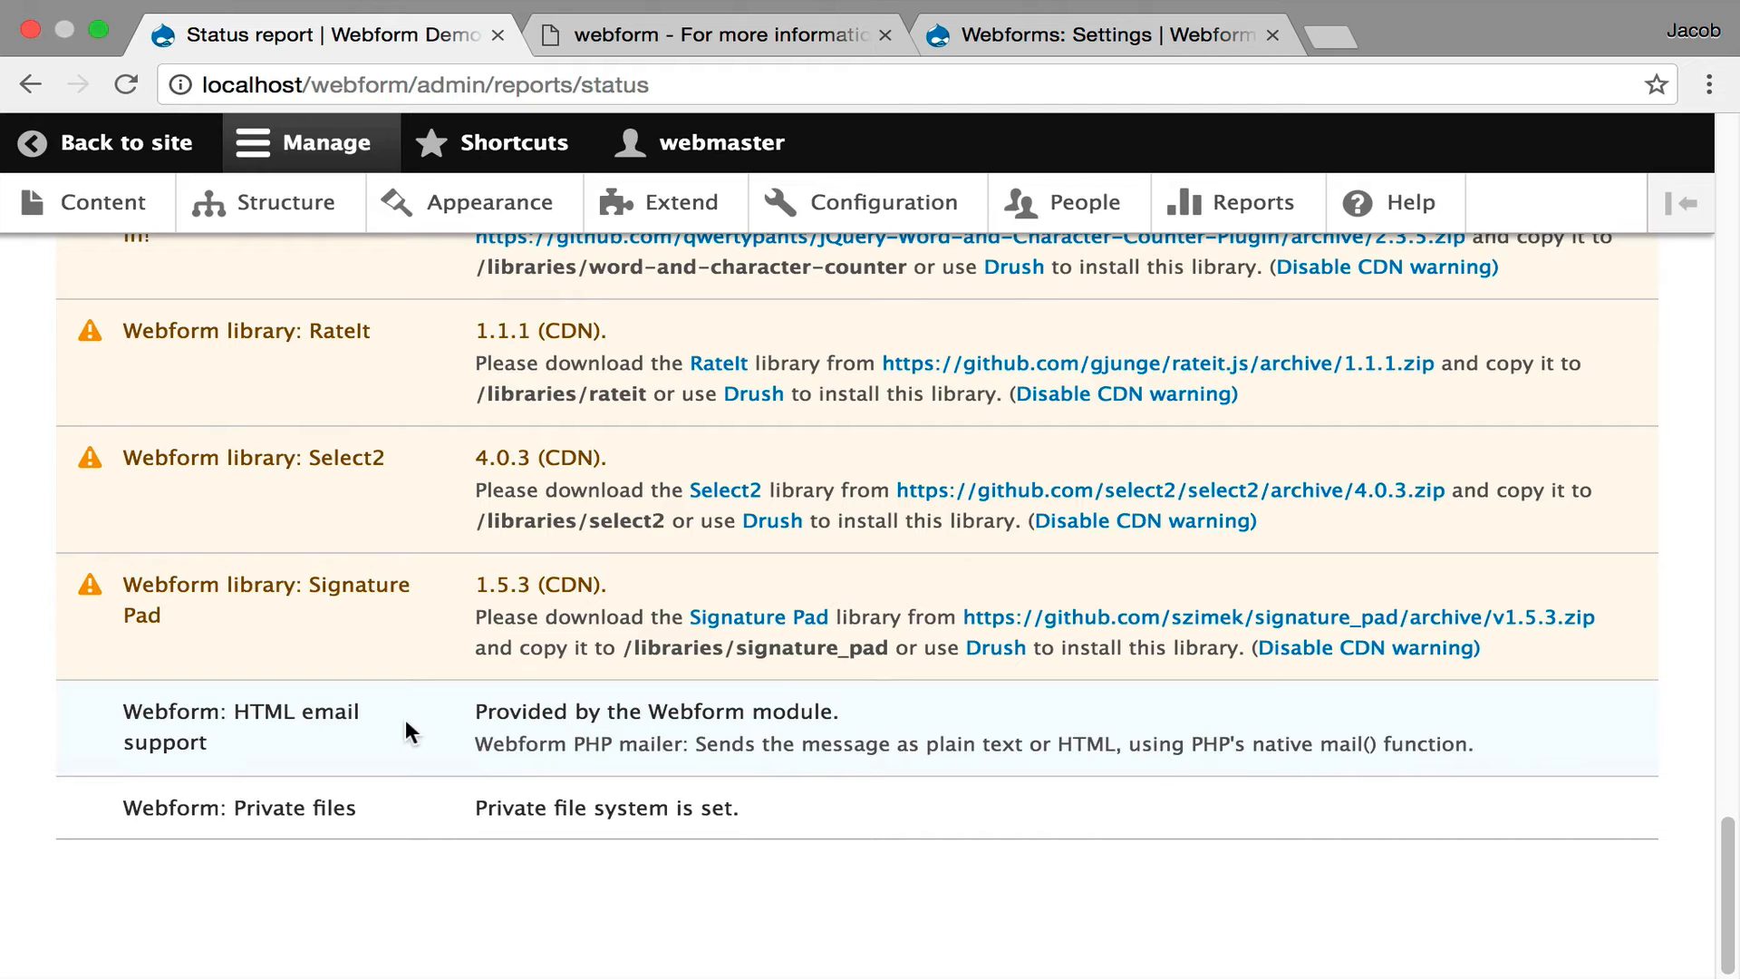
{"action": "mouse_move", "coordinate": [667, 843]}
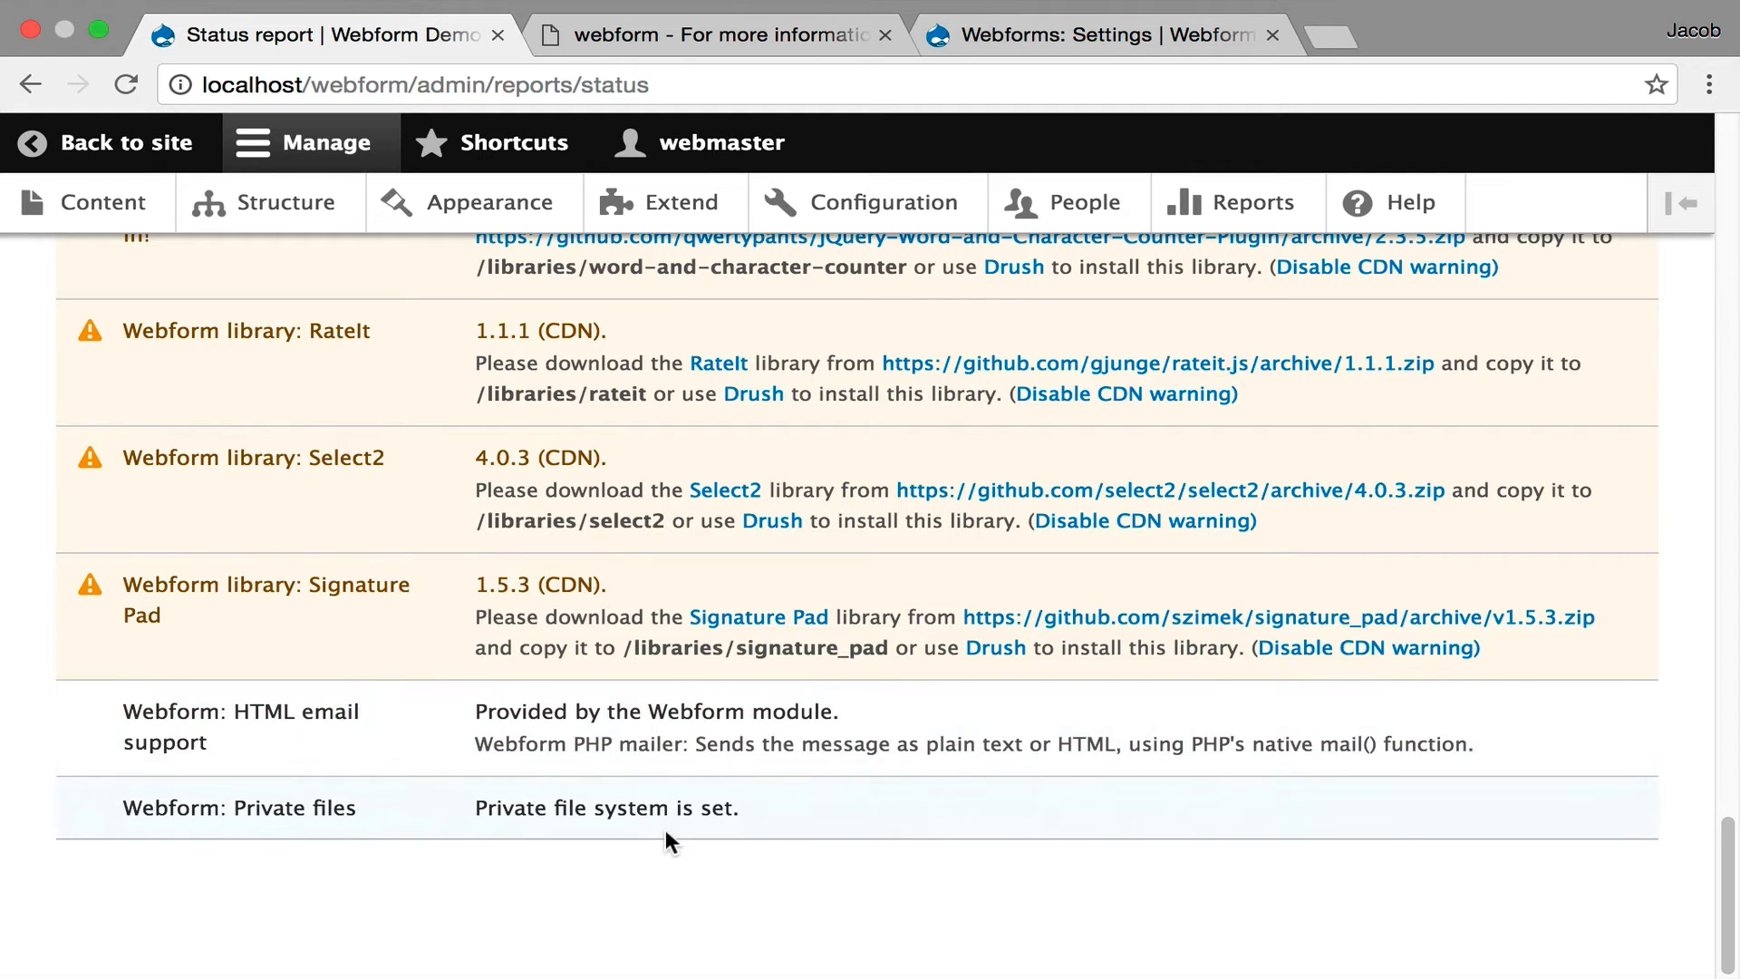
{"action": "mouse_move", "coordinate": [678, 808]}
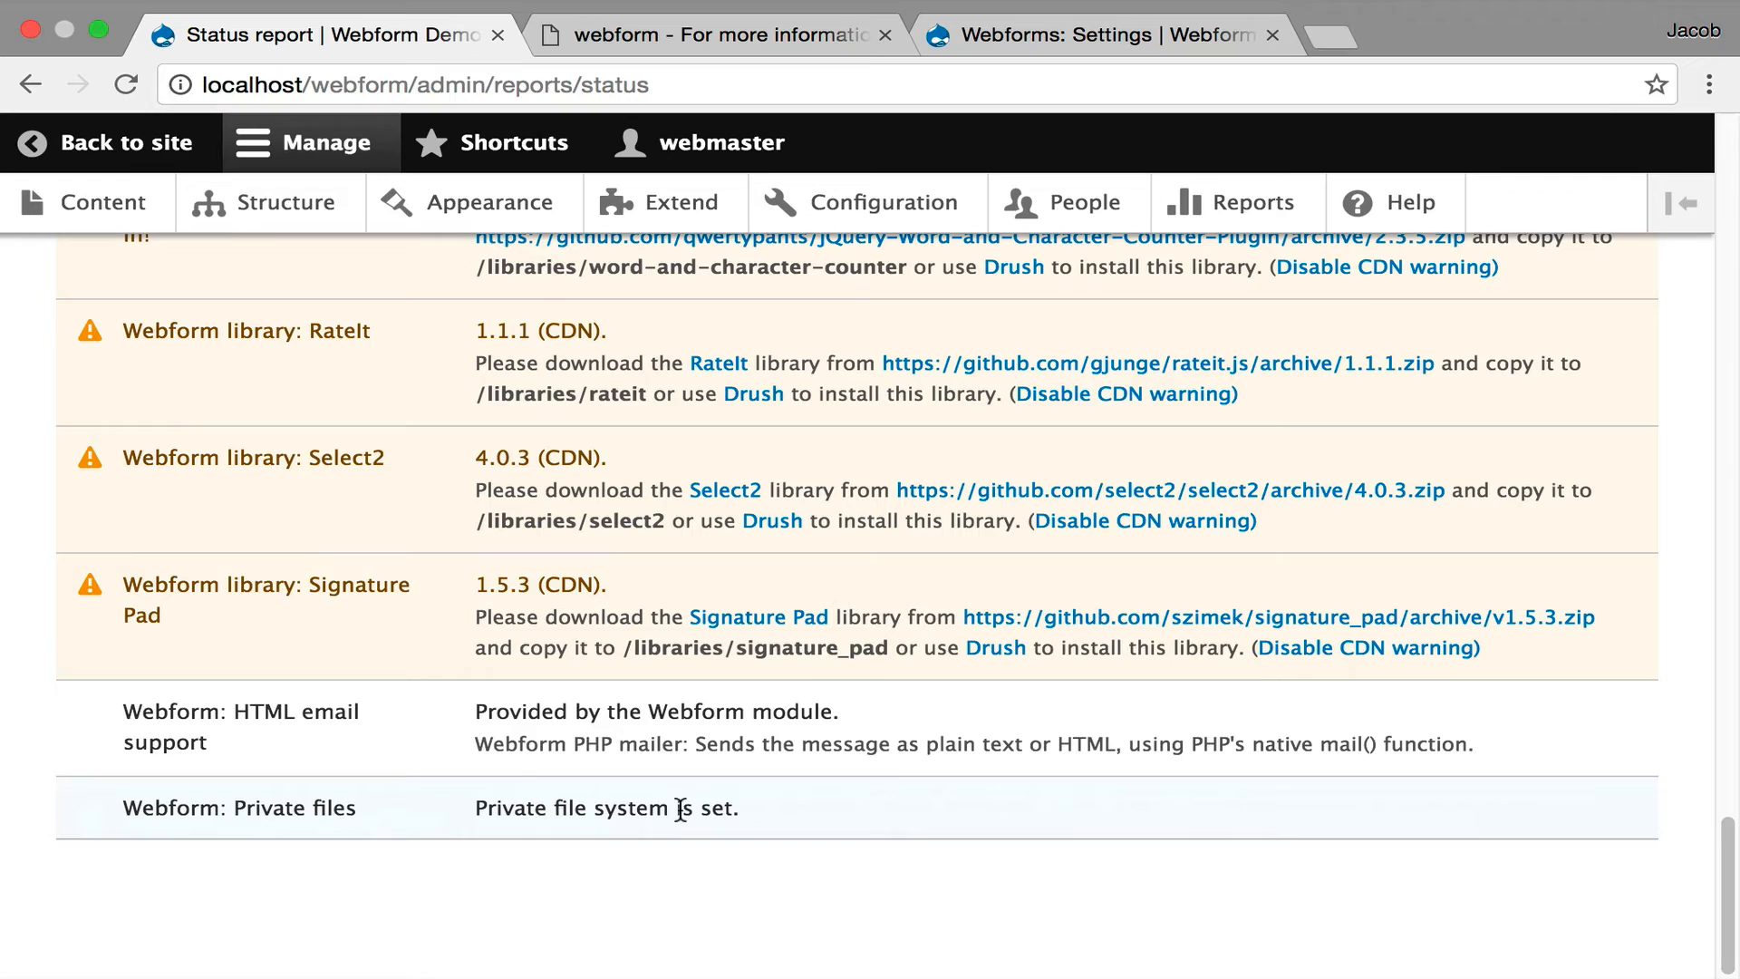
{"action": "mouse_move", "coordinate": [678, 831]}
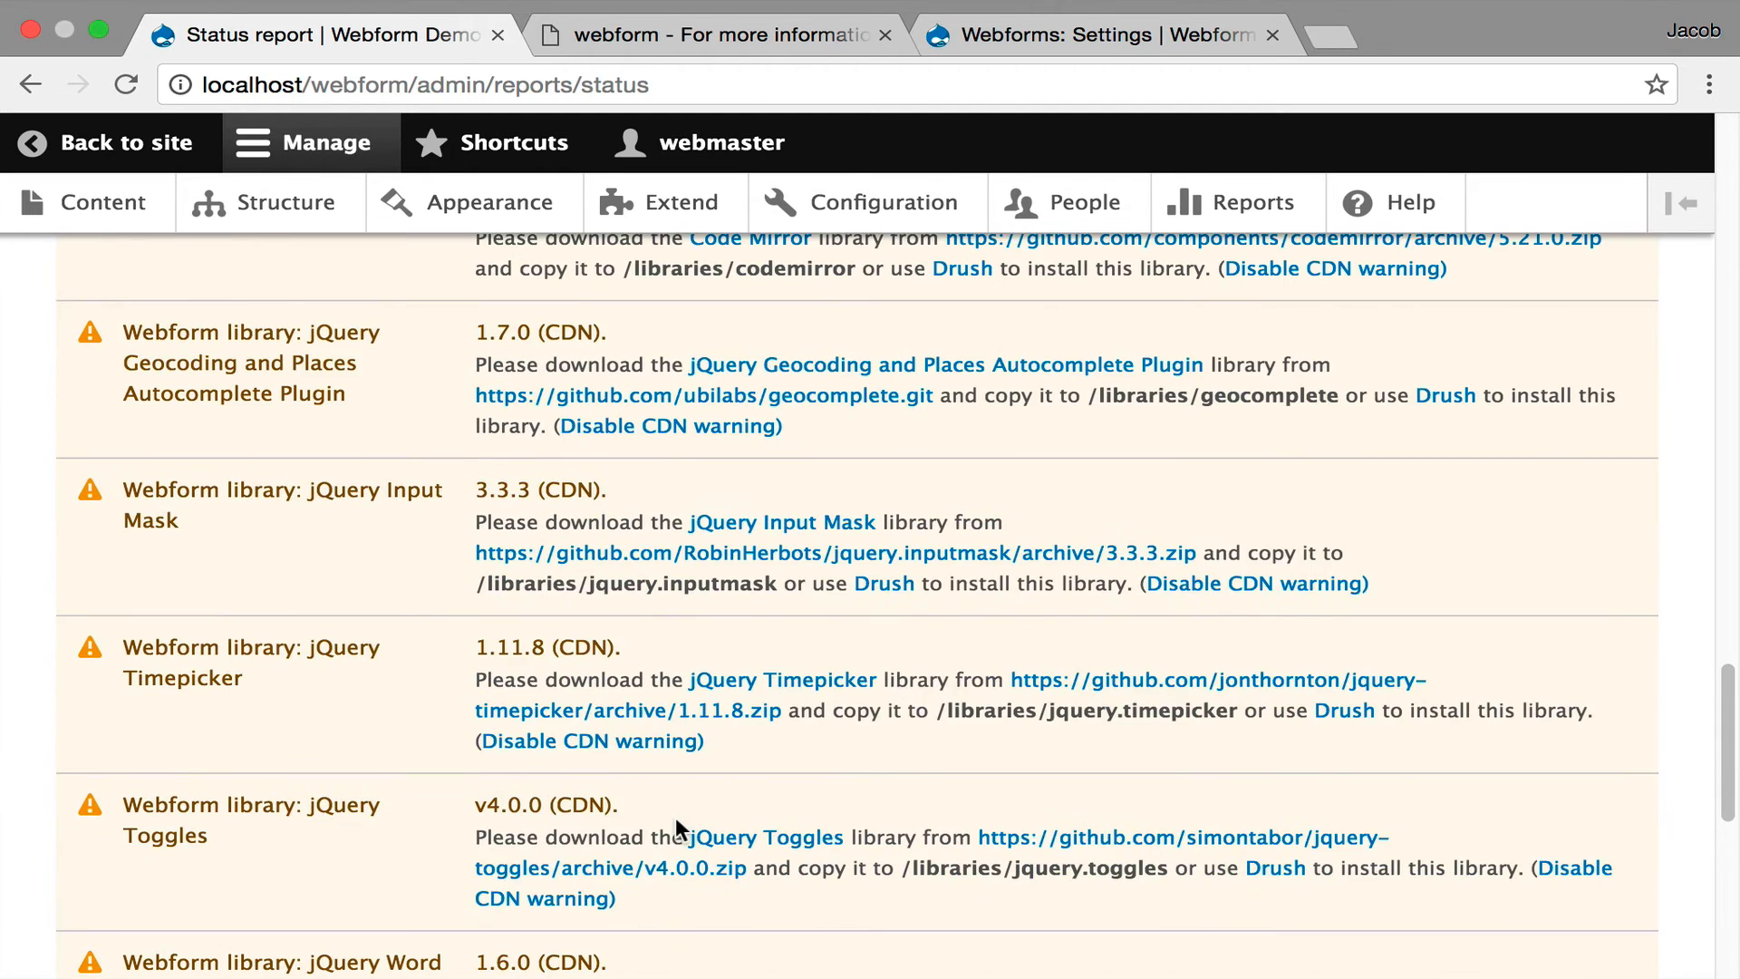
- From Extend, reach the Webform Add-ons page and browse categories from Drush CMI tools to Token
{"action": "left_click", "coordinate": [30, 82]}
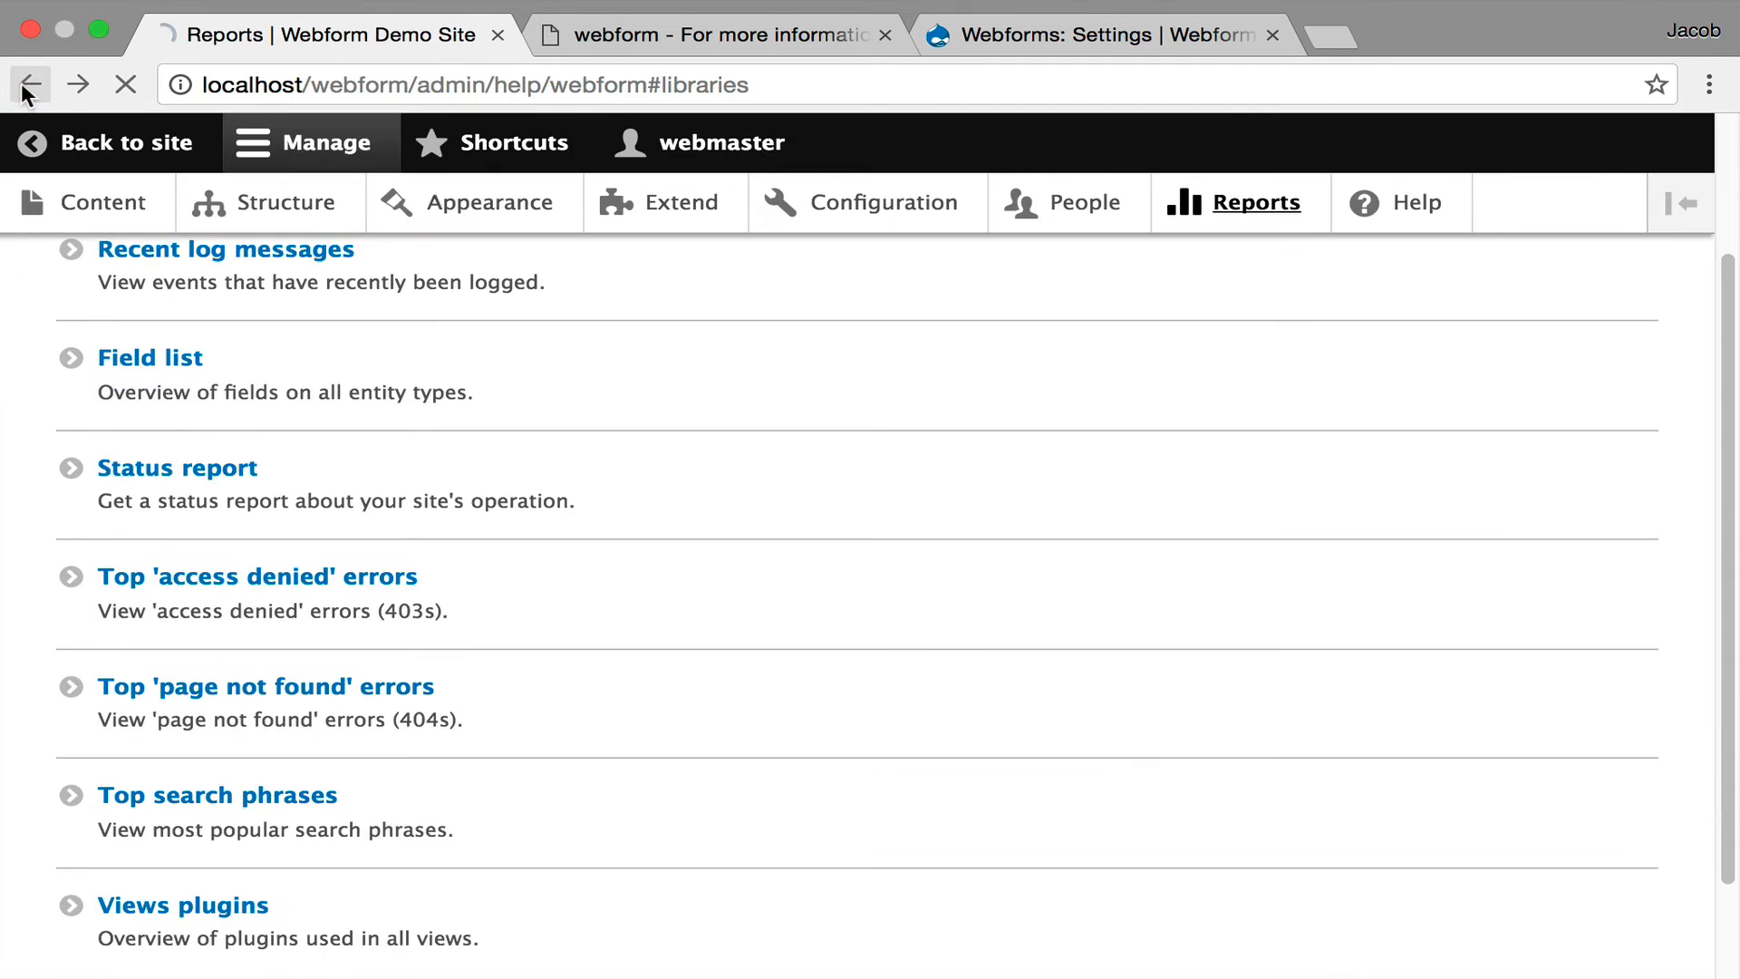
{"action": "left_click", "coordinate": [682, 203]}
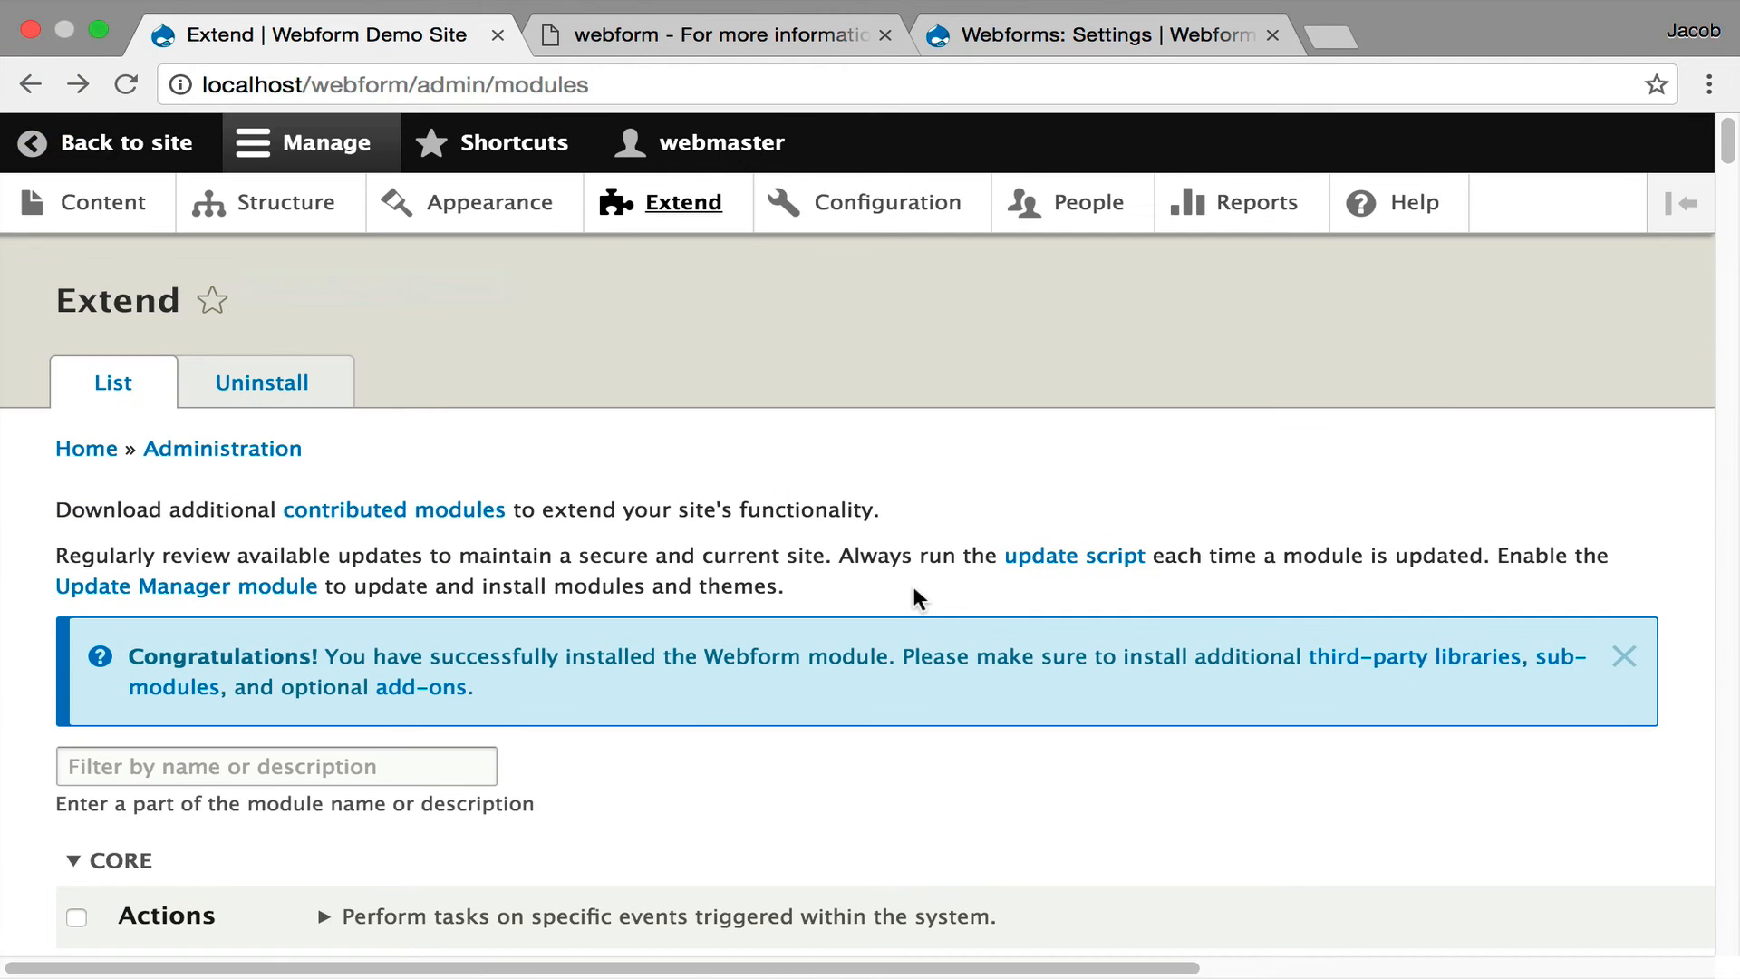
{"action": "mouse_move", "coordinate": [1022, 761]}
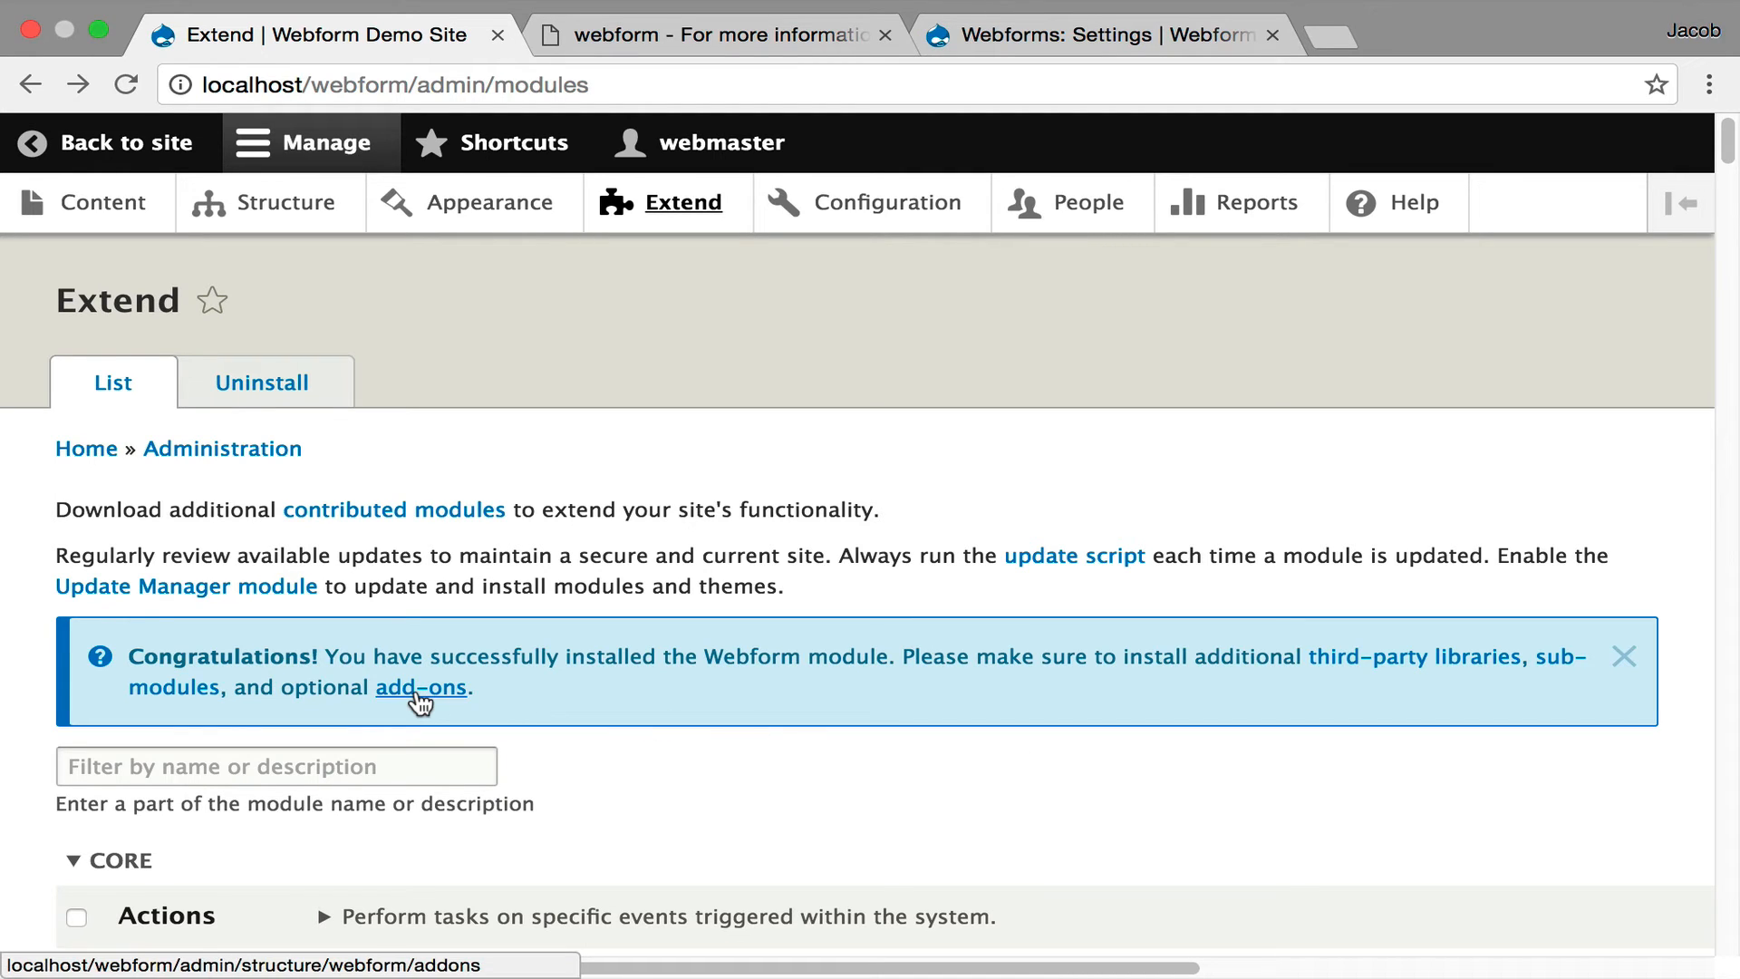
{"action": "left_click", "coordinate": [420, 687]}
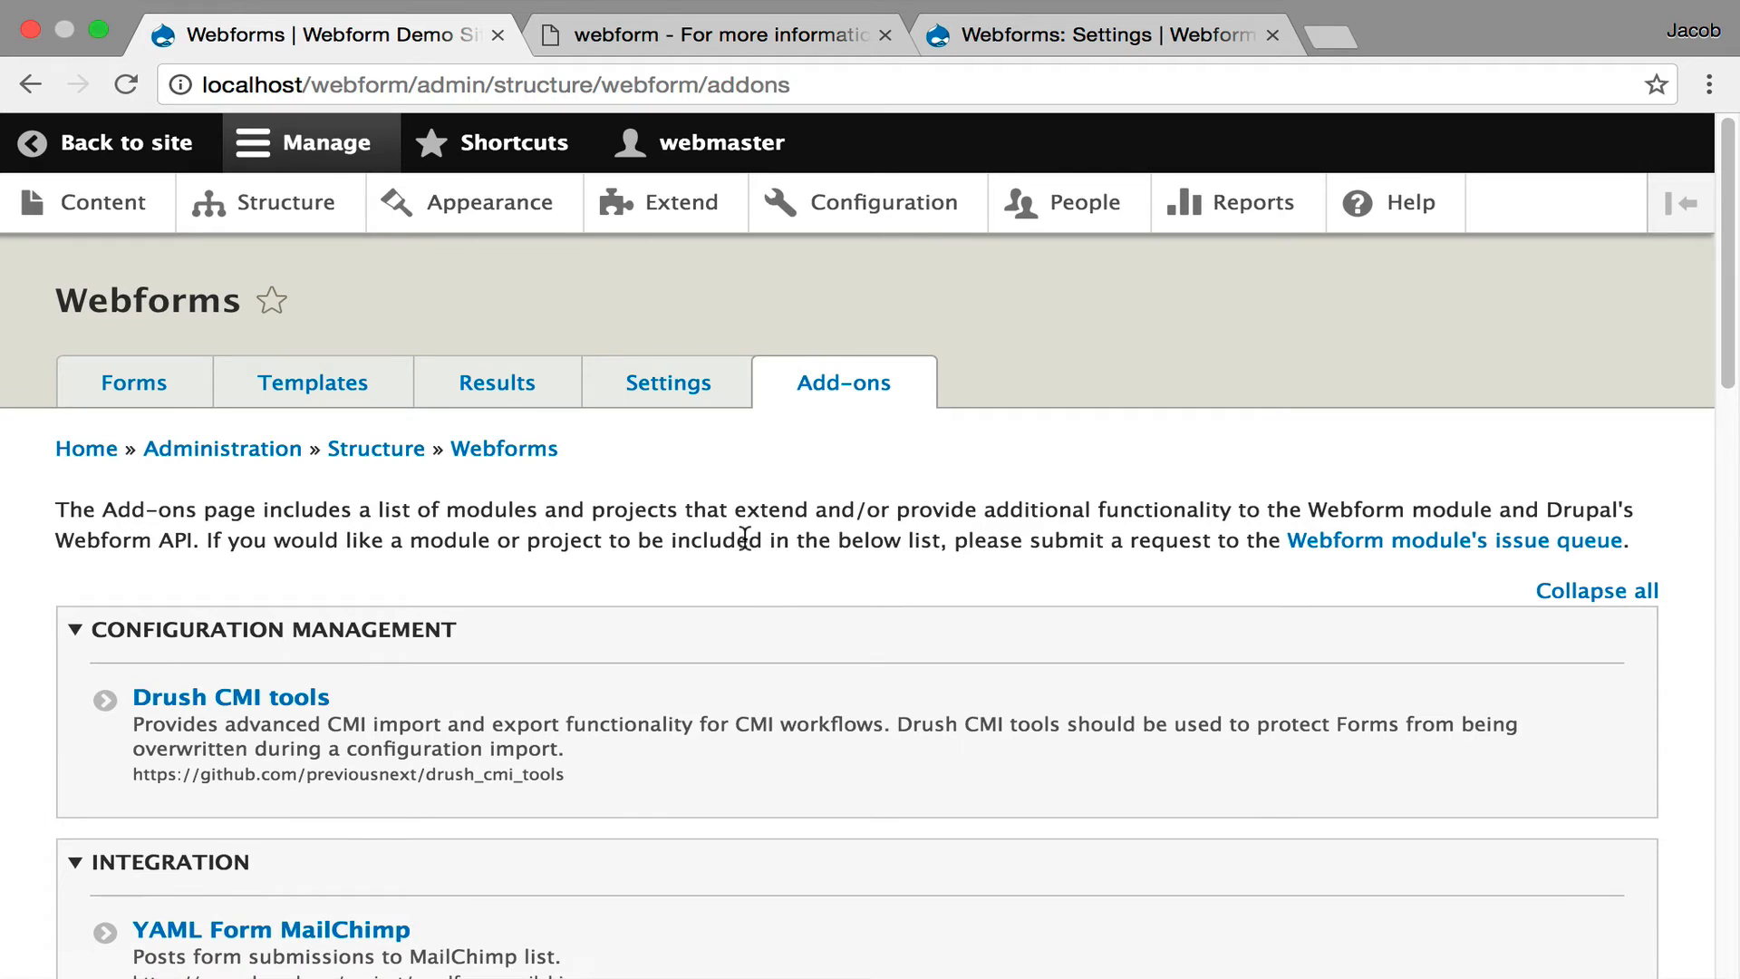
{"action": "scroll", "scroll_direction": "down", "scroll_amount": 3}
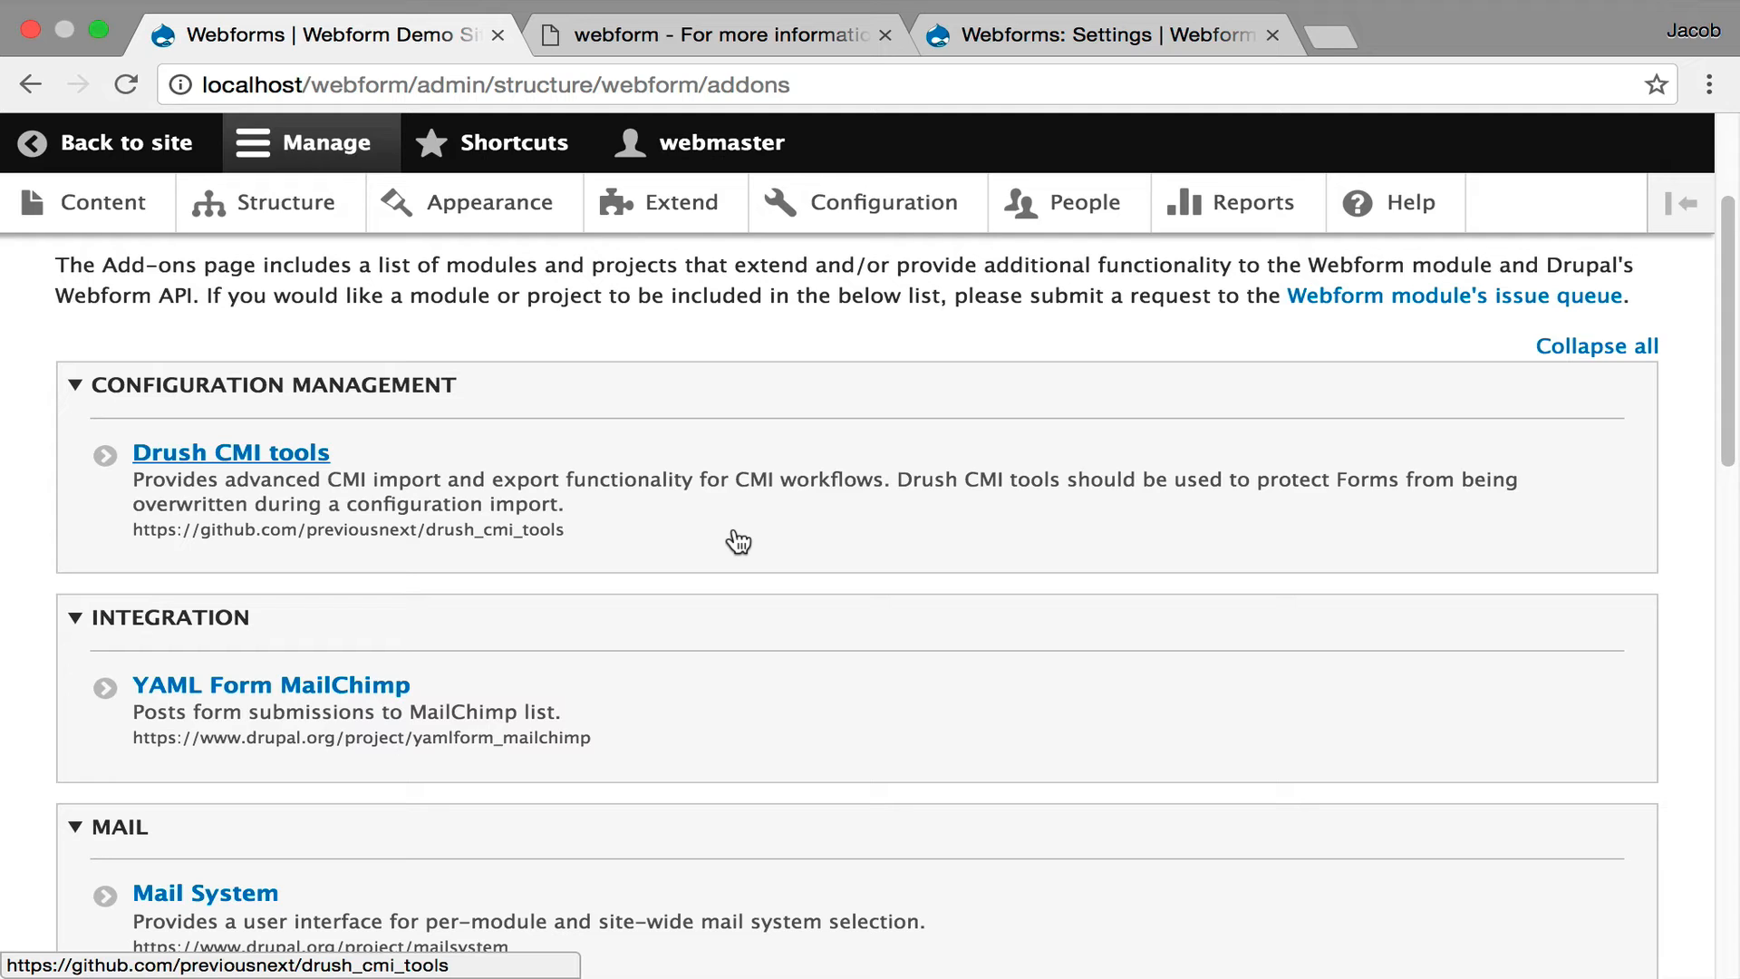
{"action": "mouse_move", "coordinate": [569, 540]}
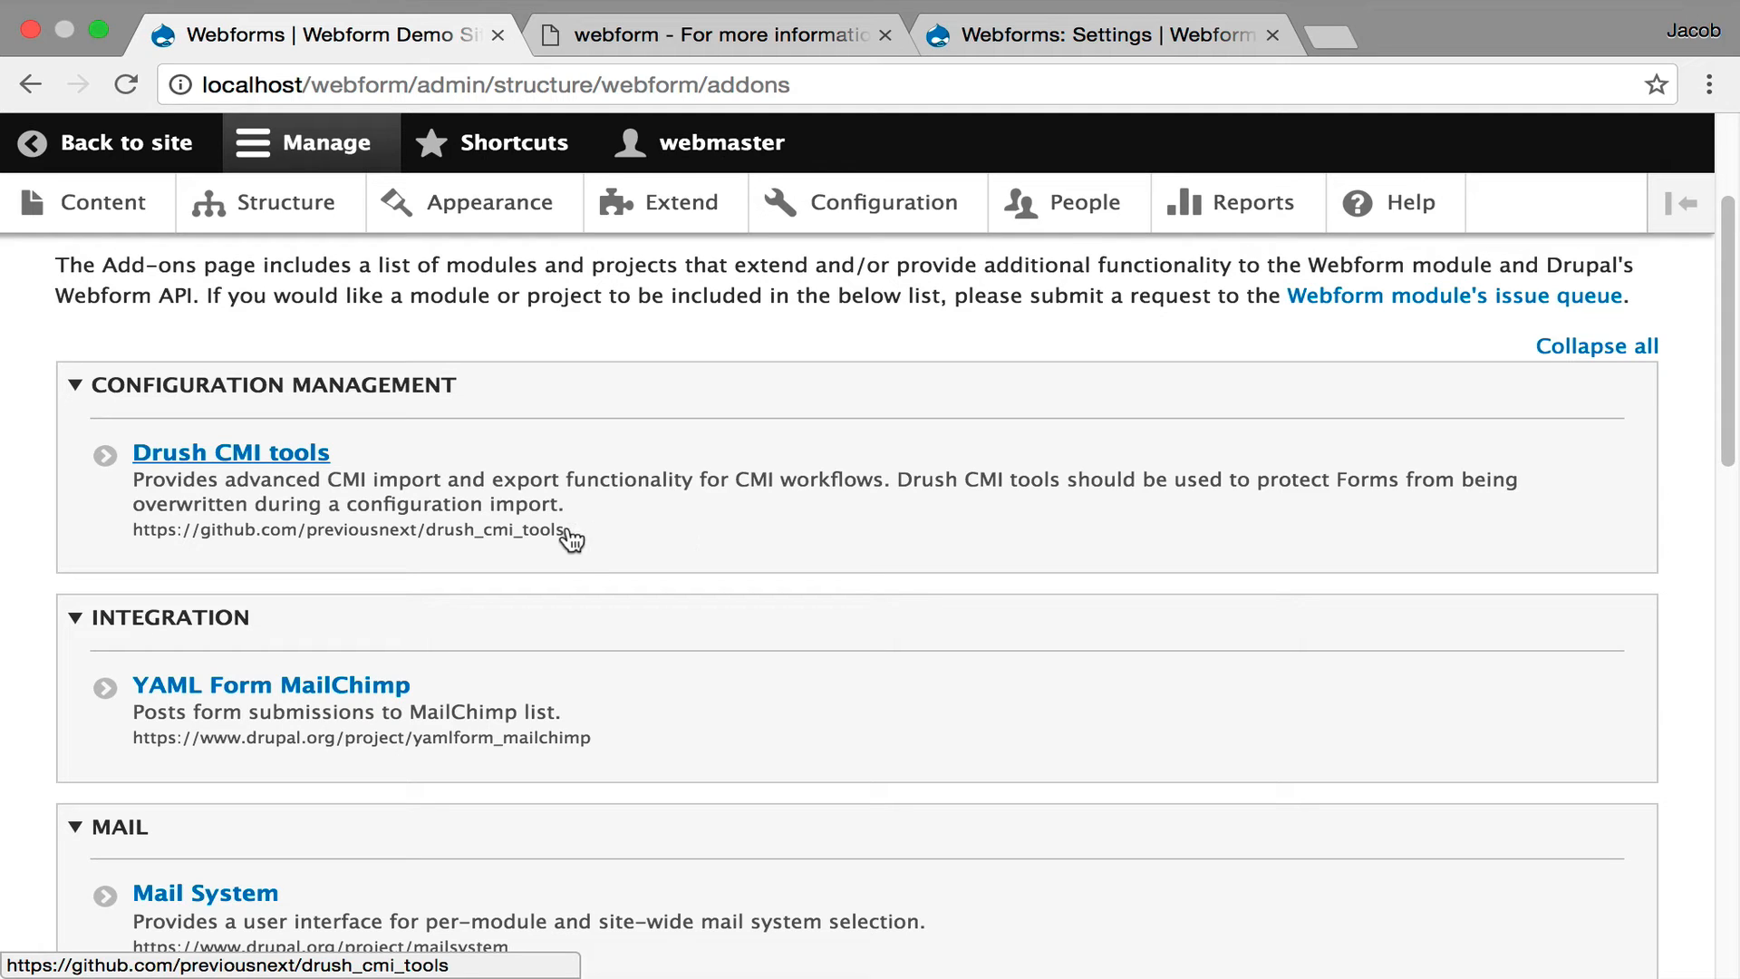
{"action": "mouse_move", "coordinate": [613, 522]}
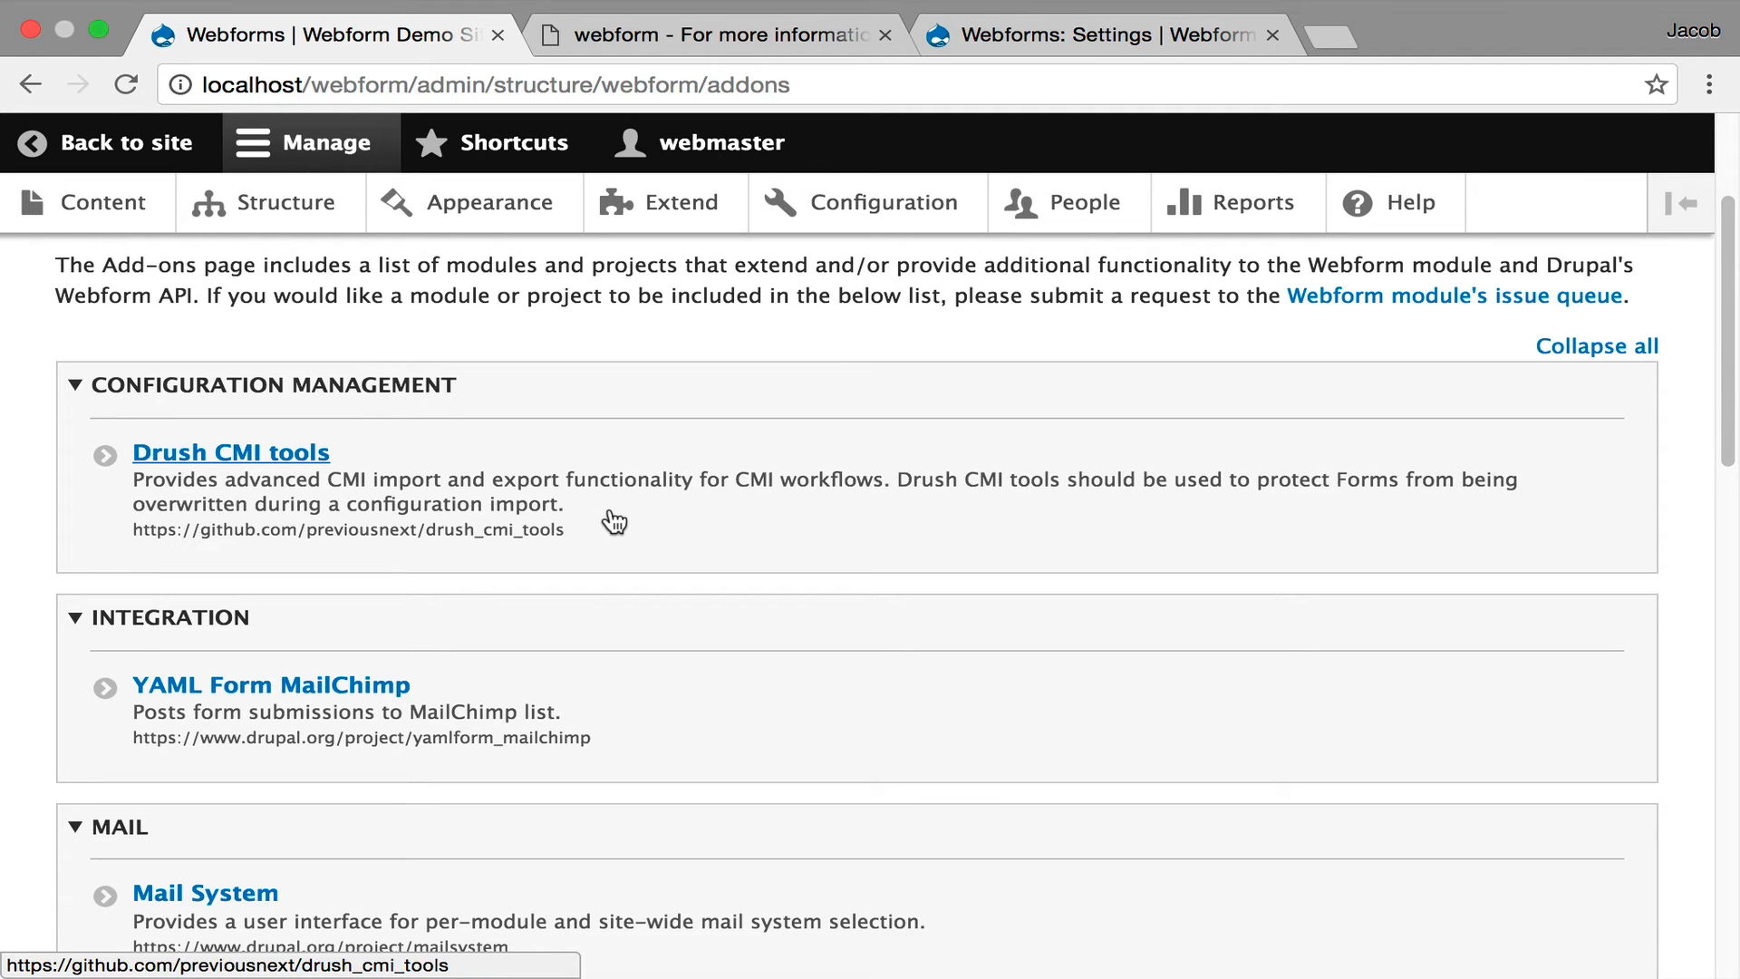
{"action": "scroll", "scroll_direction": "down", "scroll_amount": 3}
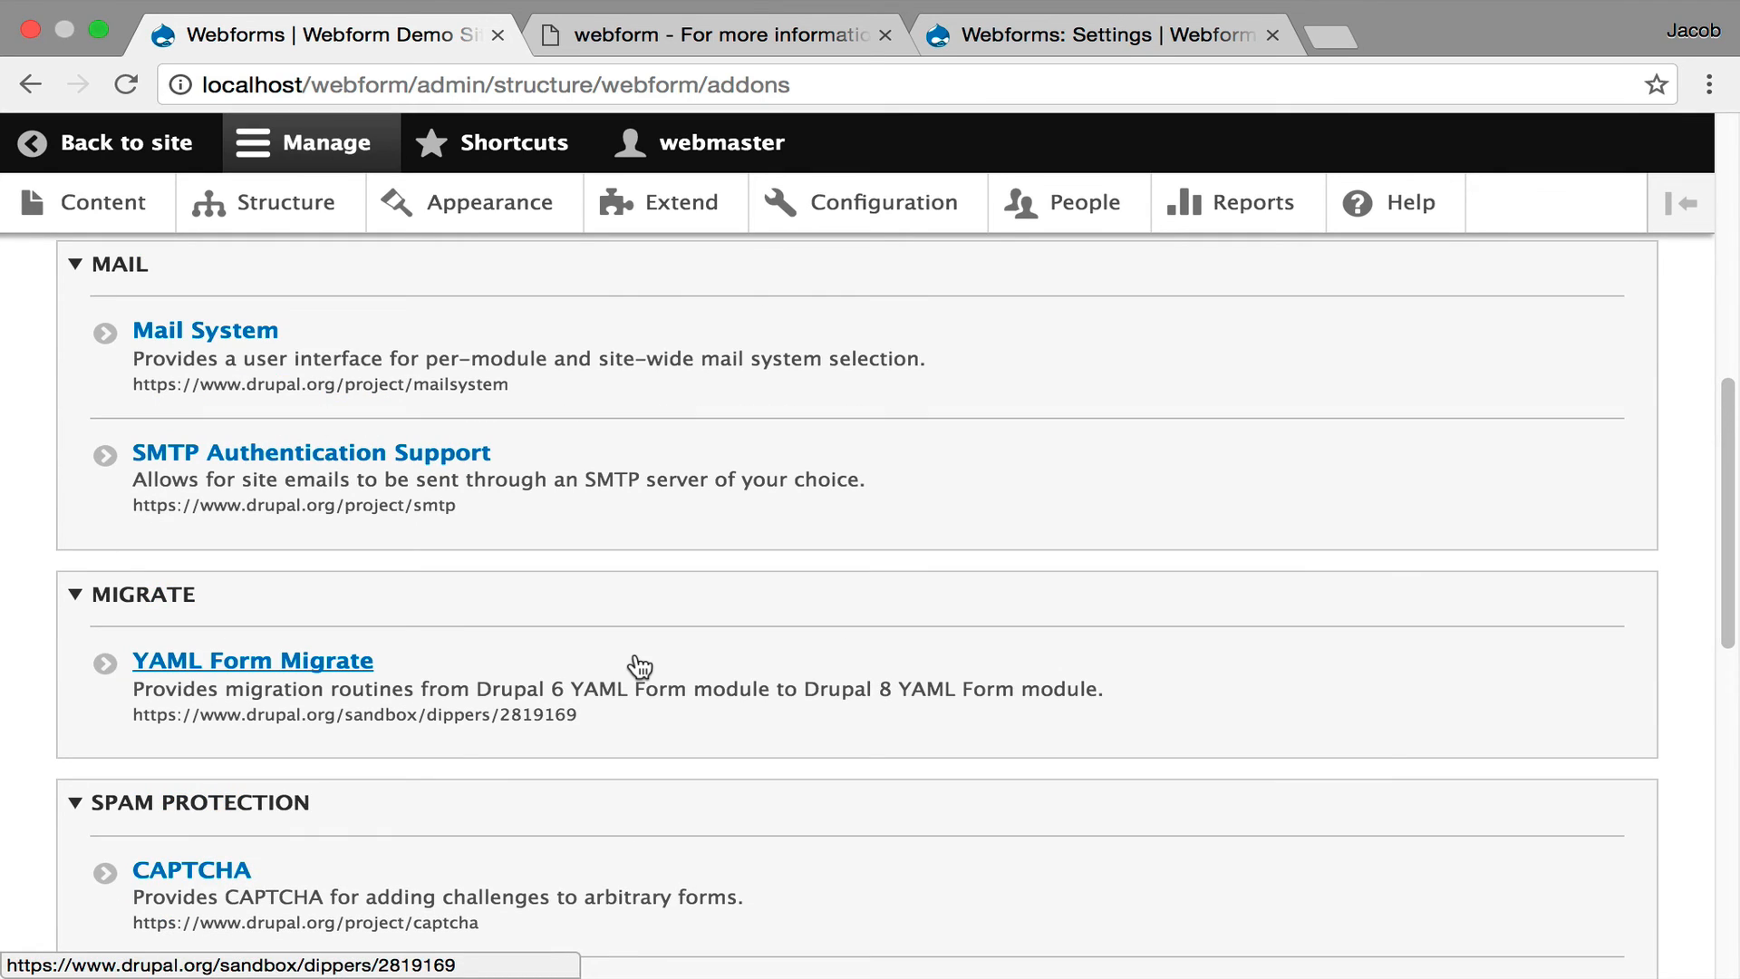
{"action": "scroll", "scroll_direction": "down", "scroll_amount": 3}
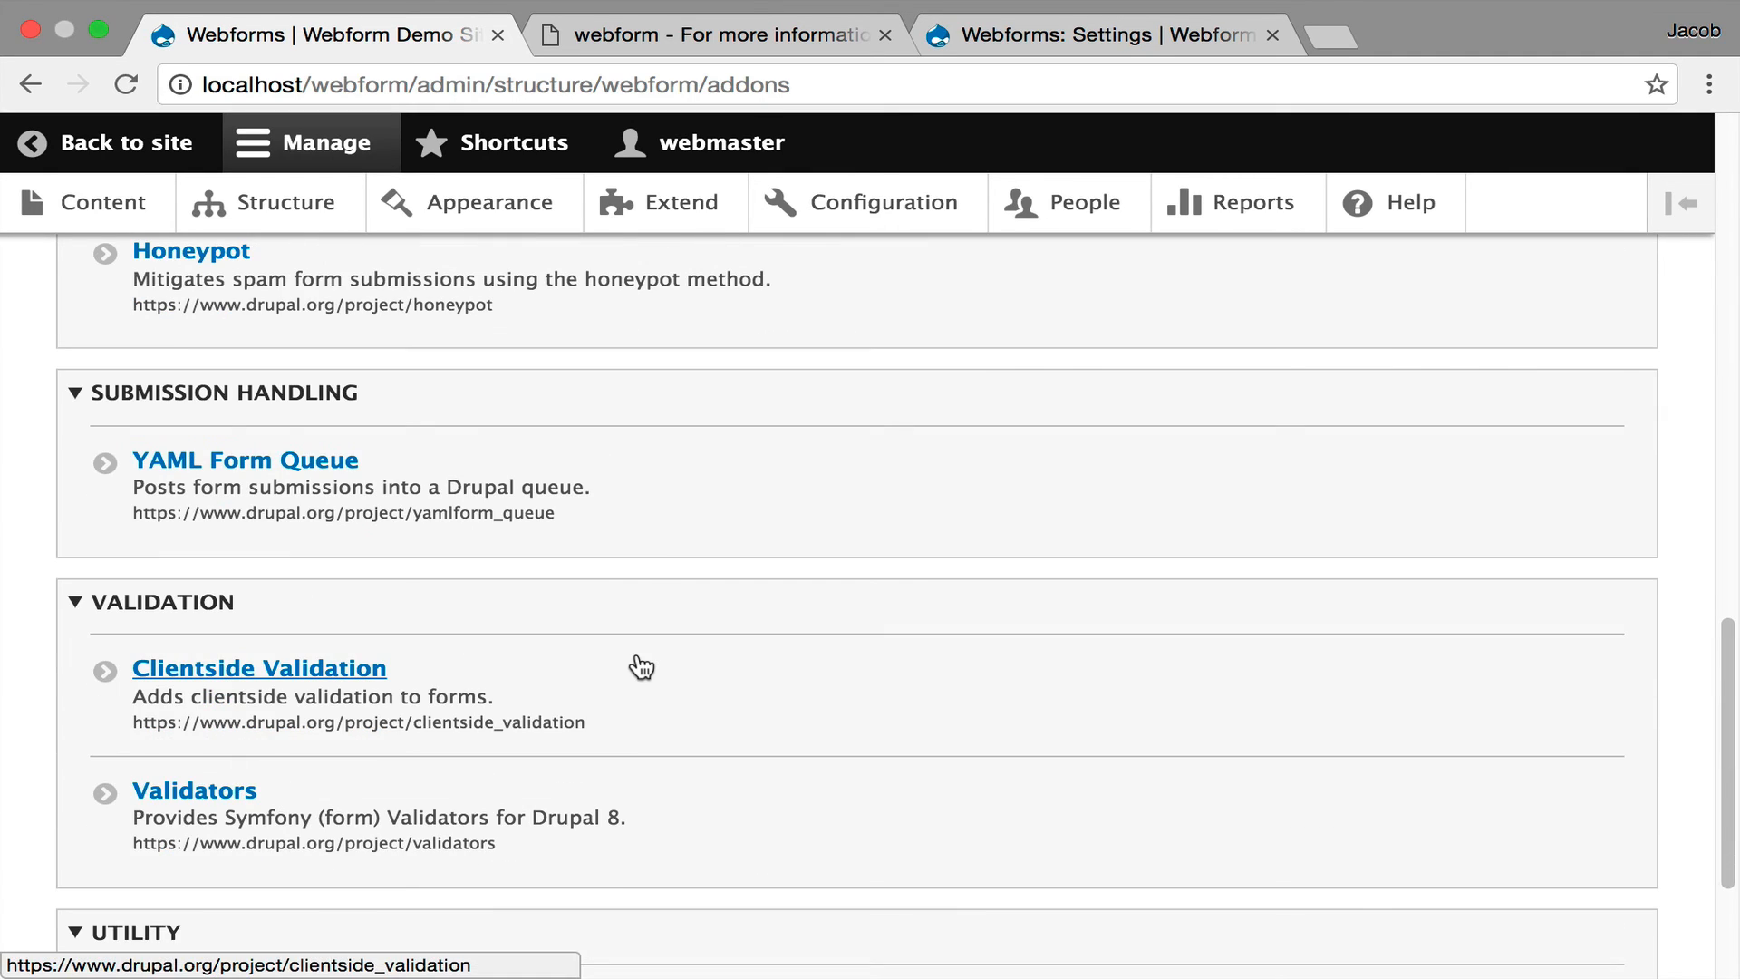
{"action": "scroll", "scroll_direction": "down", "scroll_amount": 3}
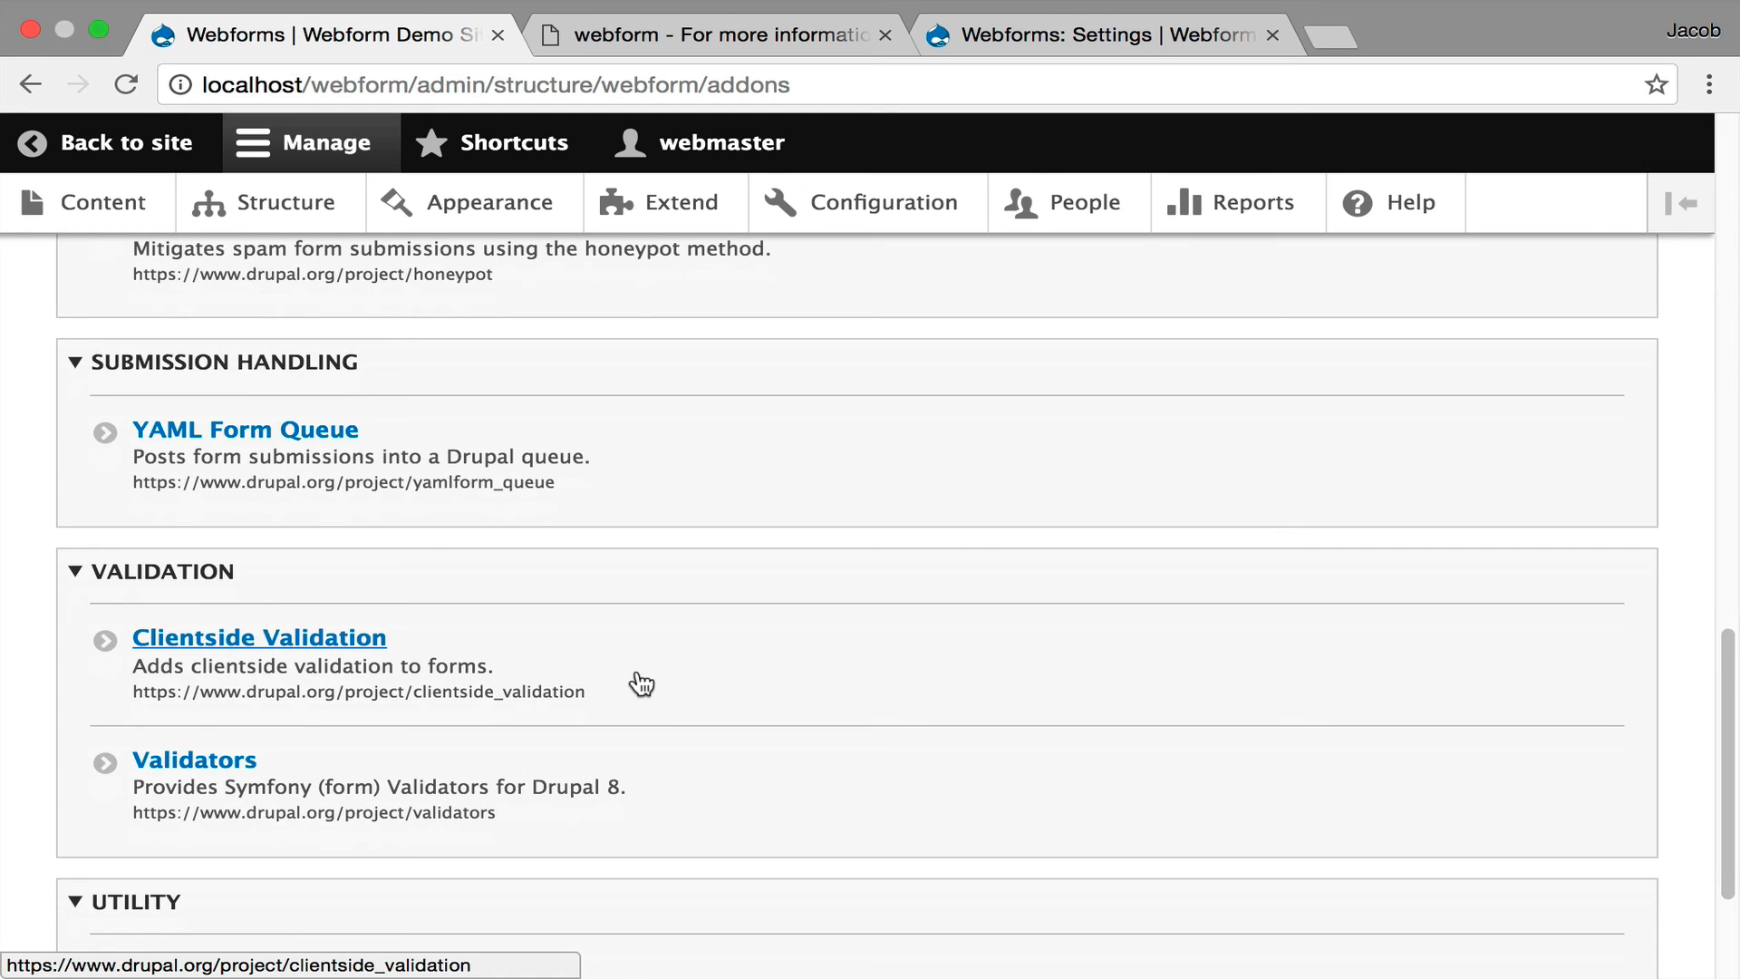
{"action": "scroll", "scroll_direction": "down", "scroll_amount": 3}
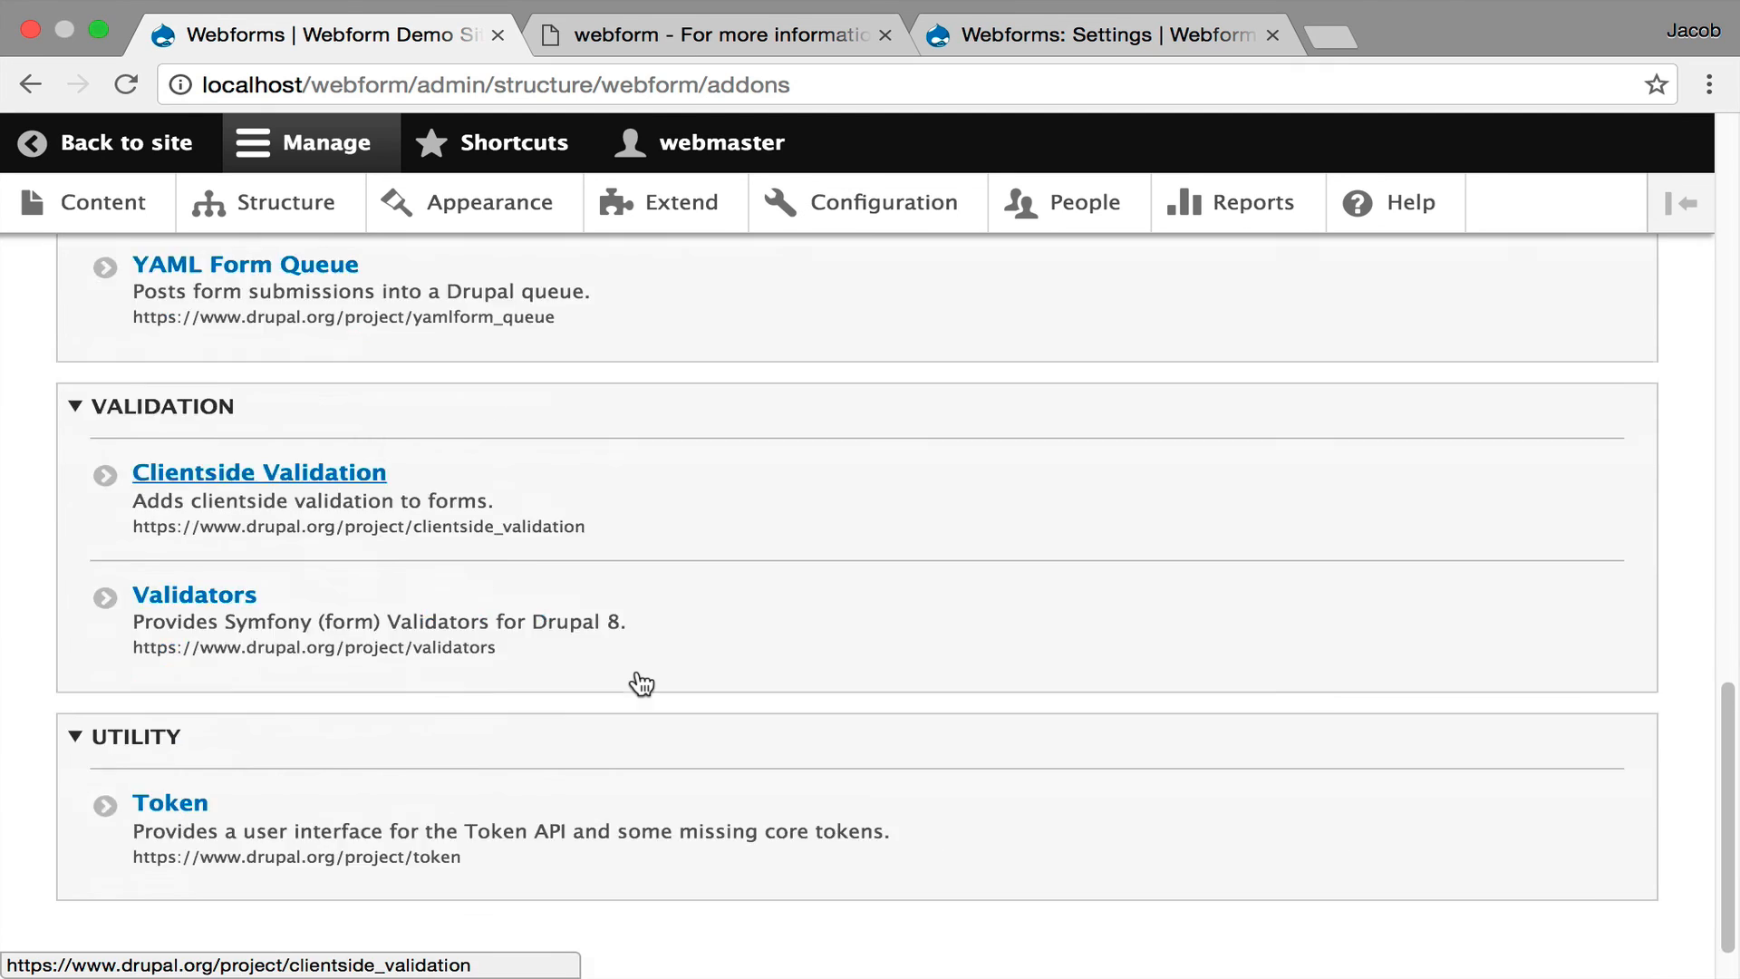